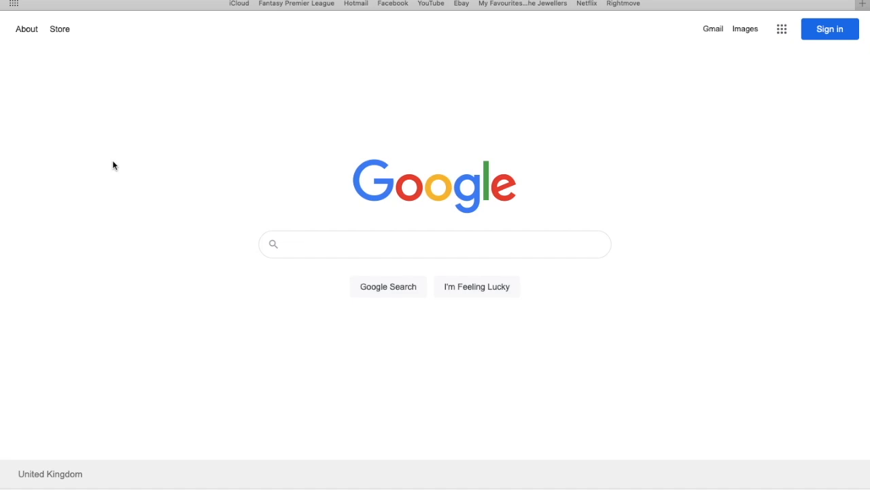
Search Google for "google adsense".
left_click(435, 243)
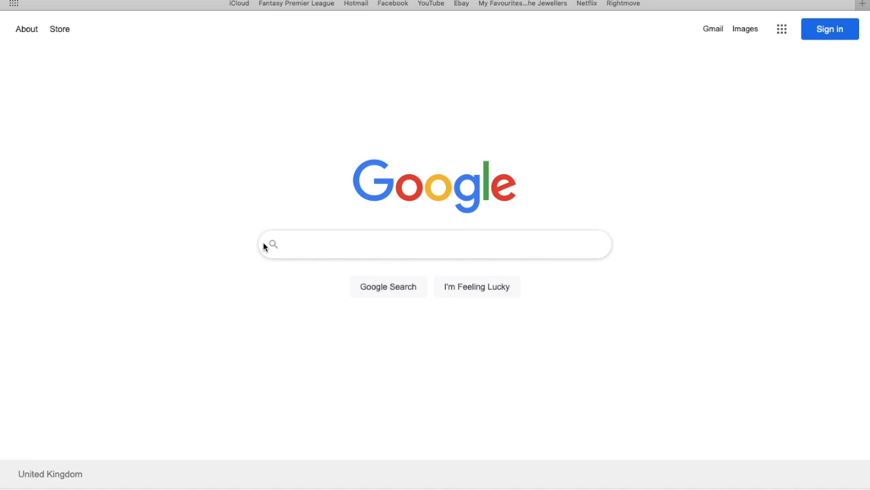
type("google adsense")
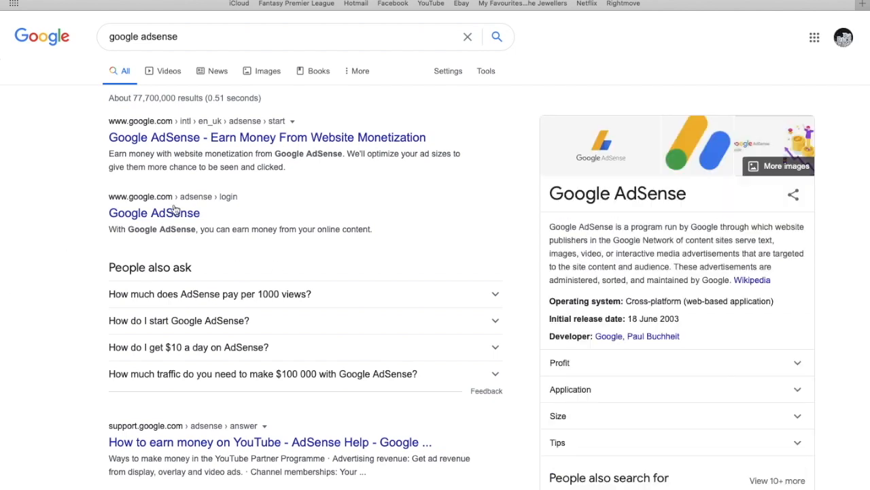
mouse_move(189, 145)
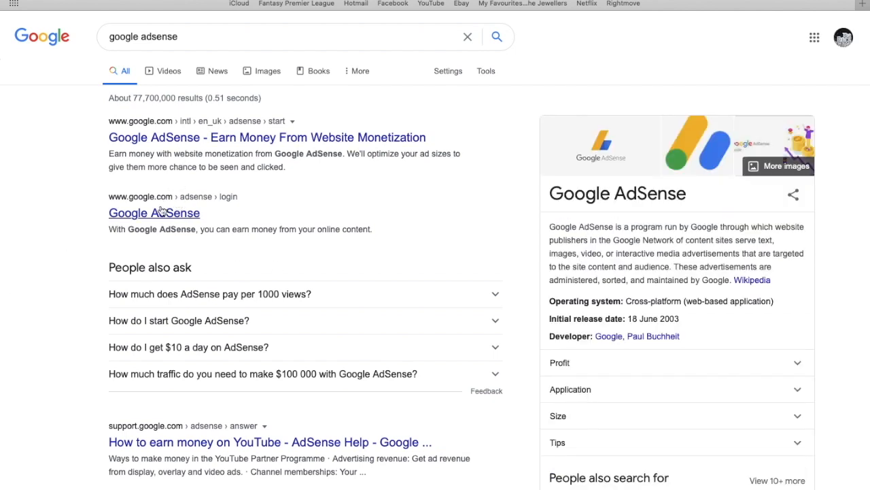
Open the AdSense login result and sign in with the account password.
left_click(155, 213)
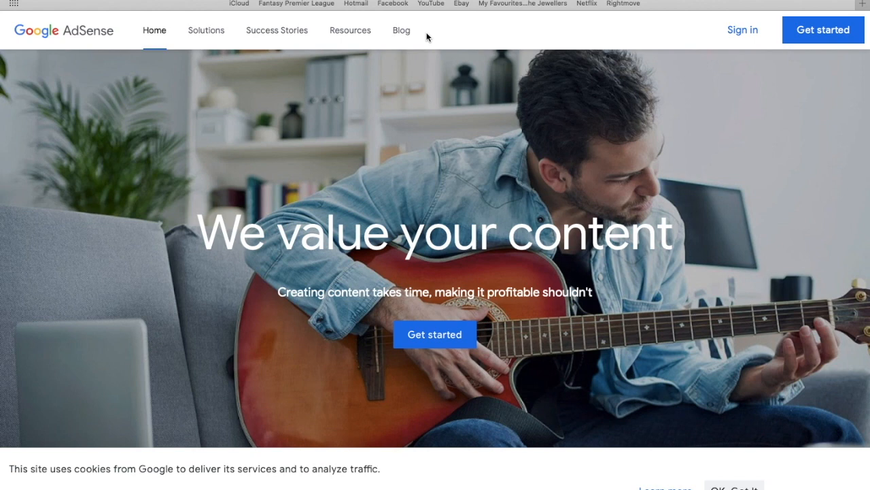
mouse_move(765, 51)
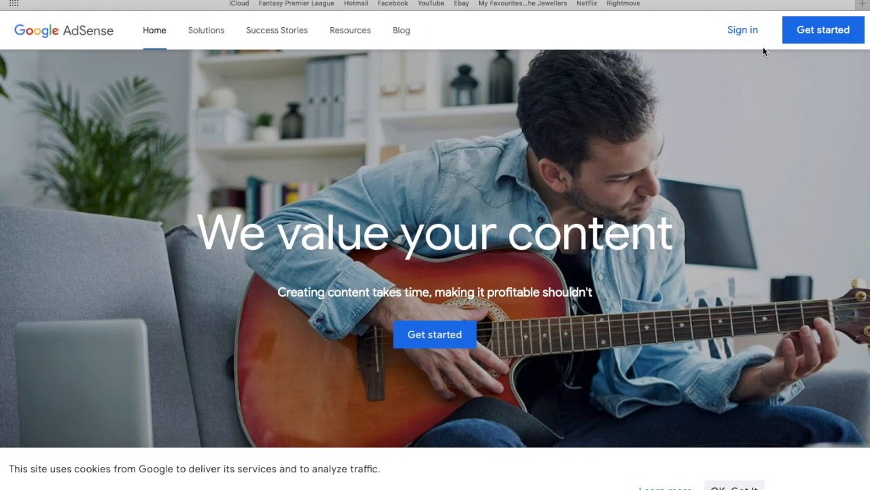
mouse_move(742, 30)
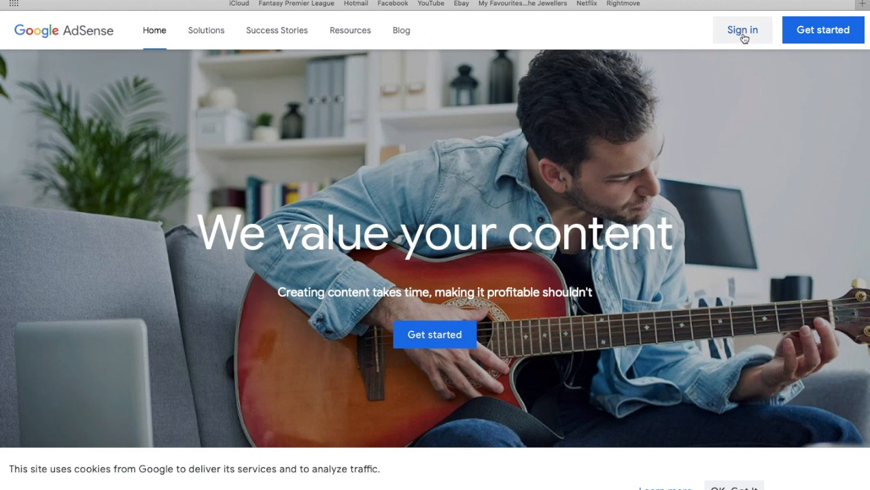
left_click(742, 30)
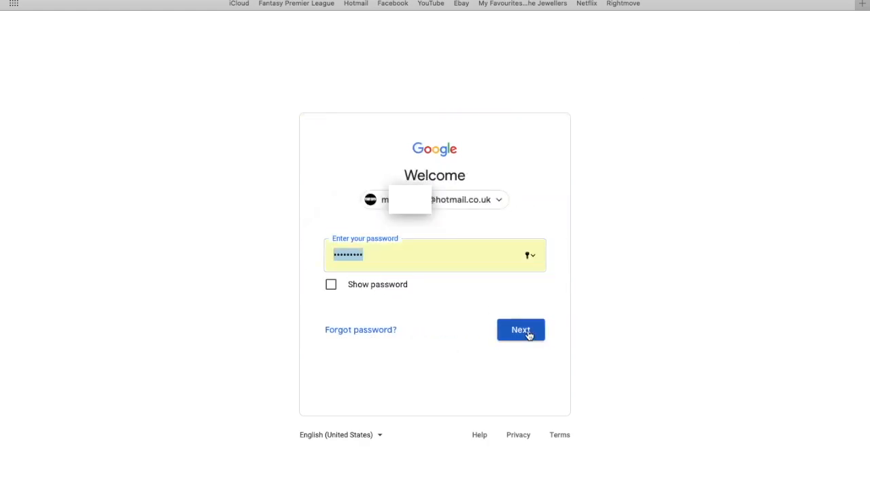
left_click(520, 330)
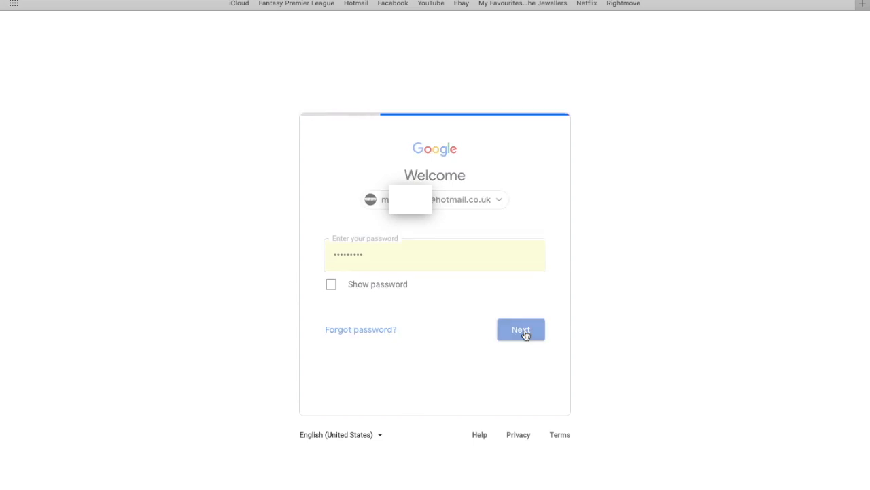
left_click(521, 329)
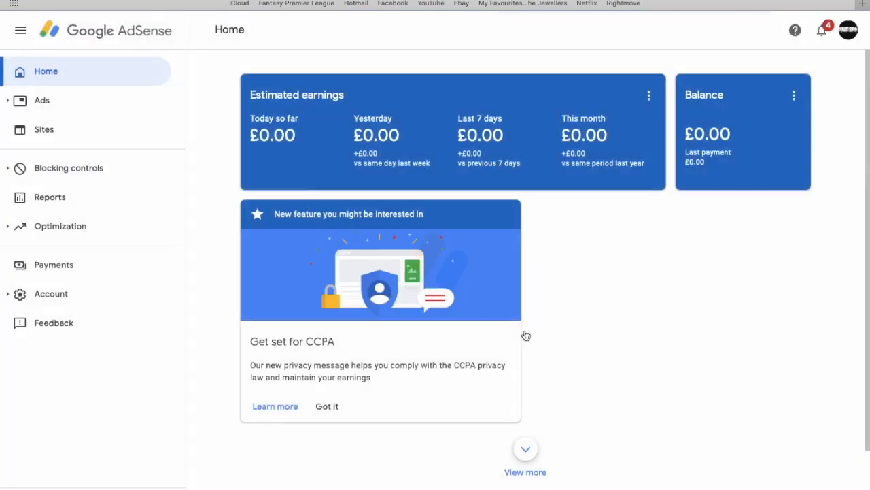
mouse_move(438, 163)
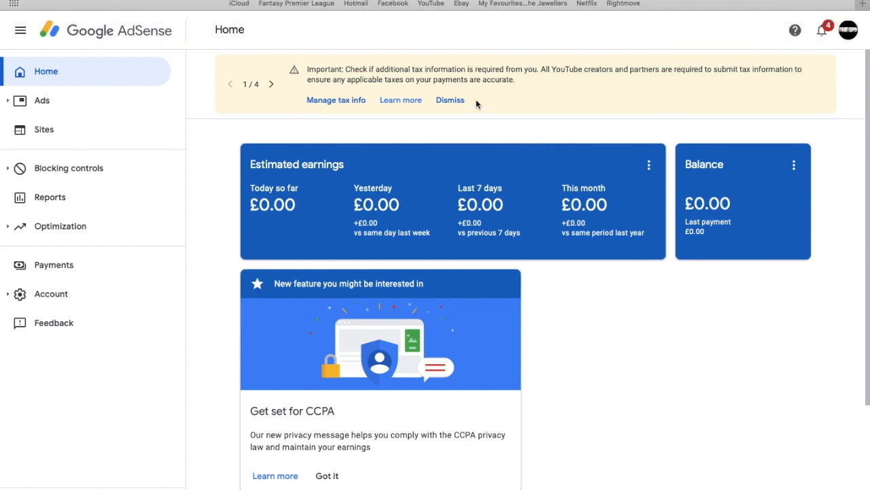
mouse_move(400, 100)
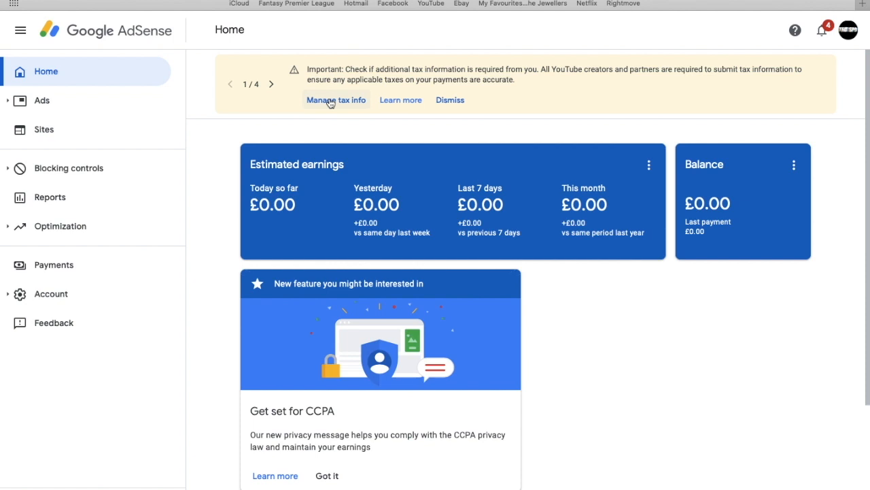
mouse_move(336, 64)
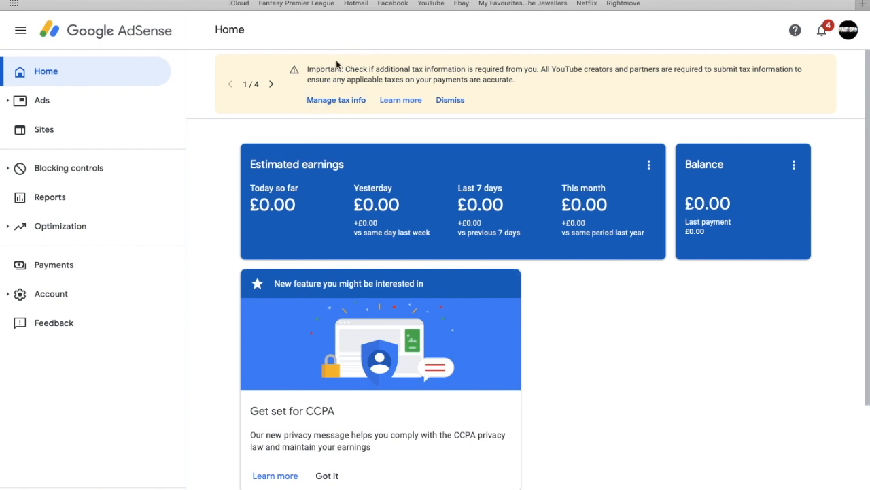
mouse_move(91, 273)
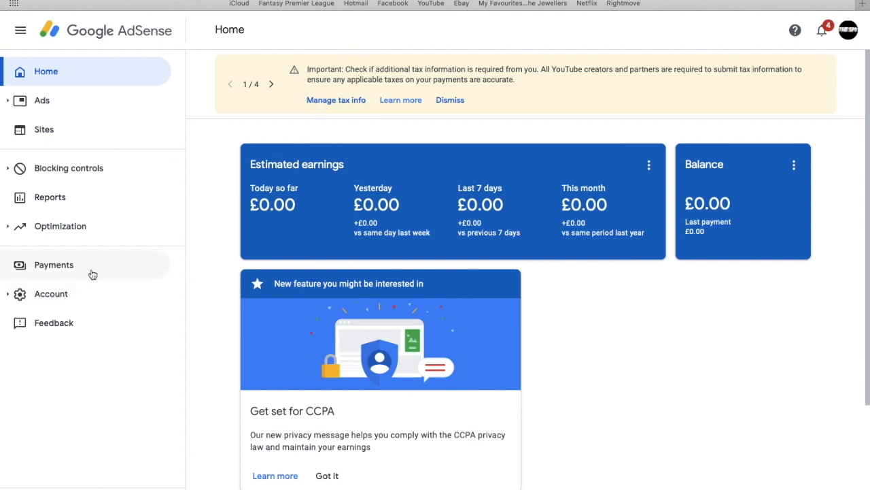
From Payments, open Manage Settings, then Manage Tax Info under United States tax info.
left_click(54, 265)
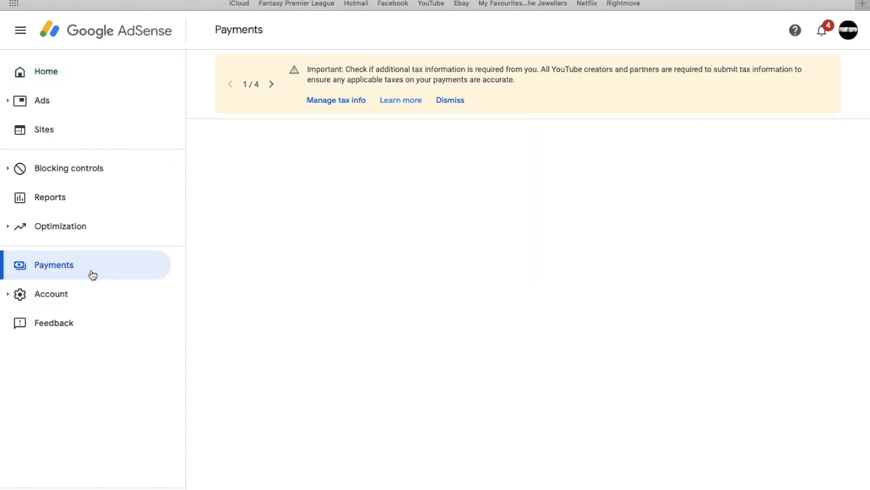
left_click(53, 265)
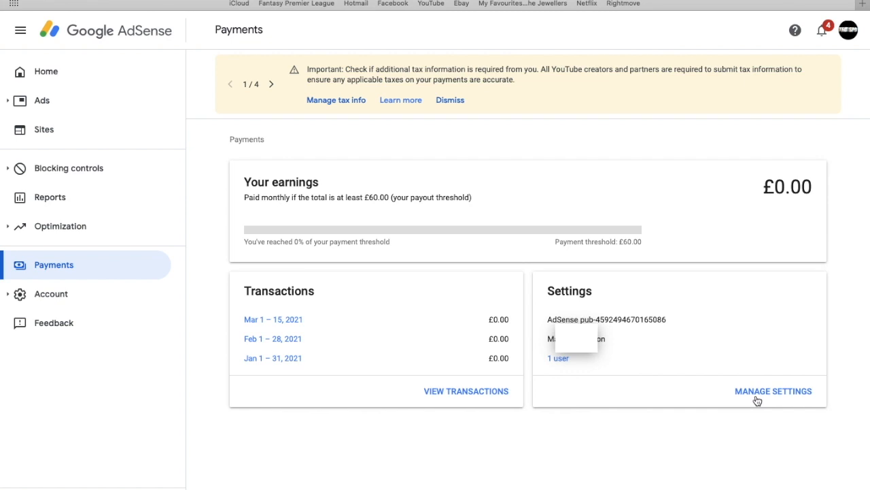
left_click(773, 390)
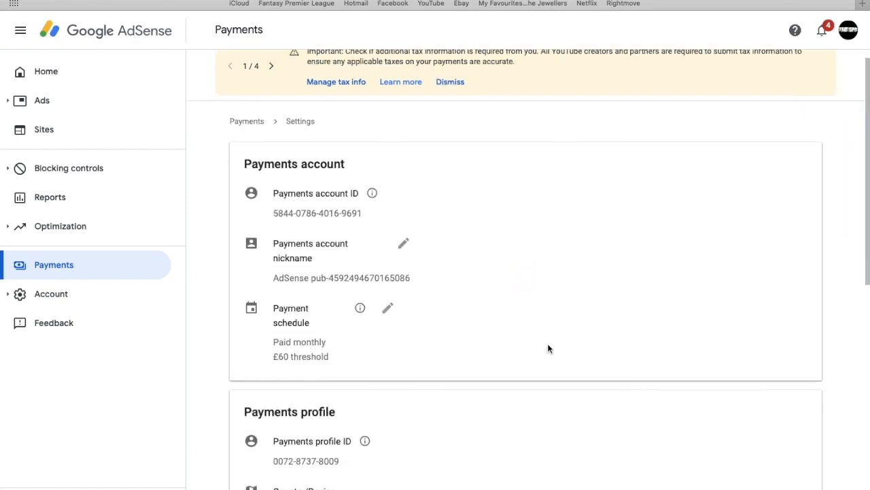
scroll("down", 3)
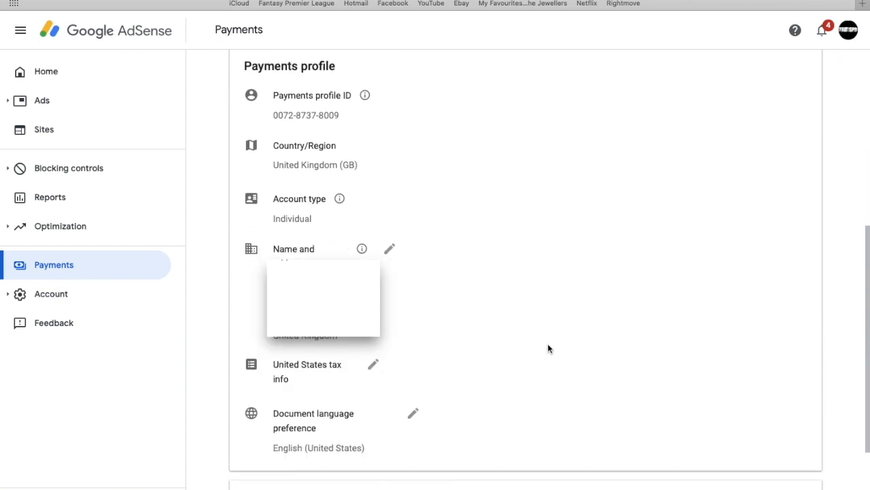
scroll("down", 3)
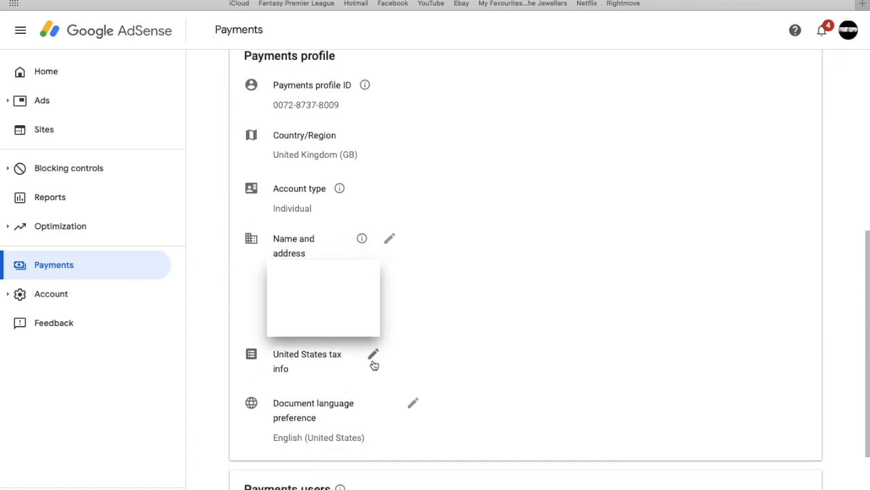
mouse_move(334, 360)
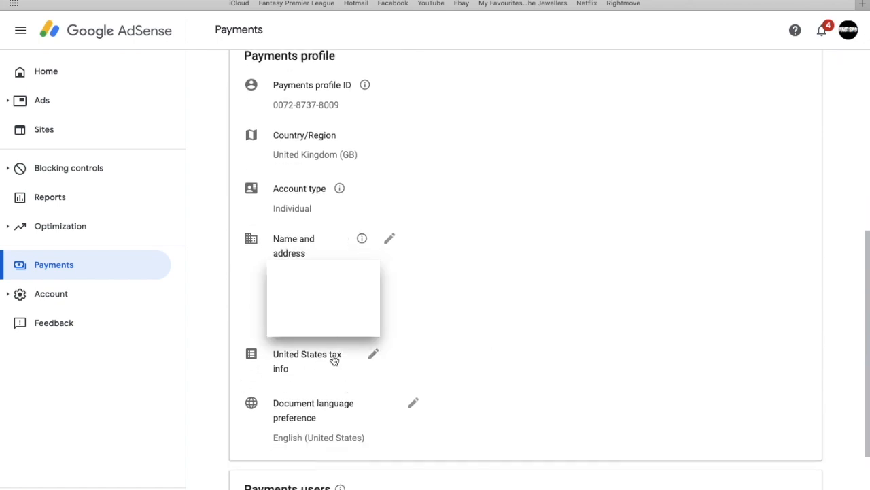
left_click(373, 354)
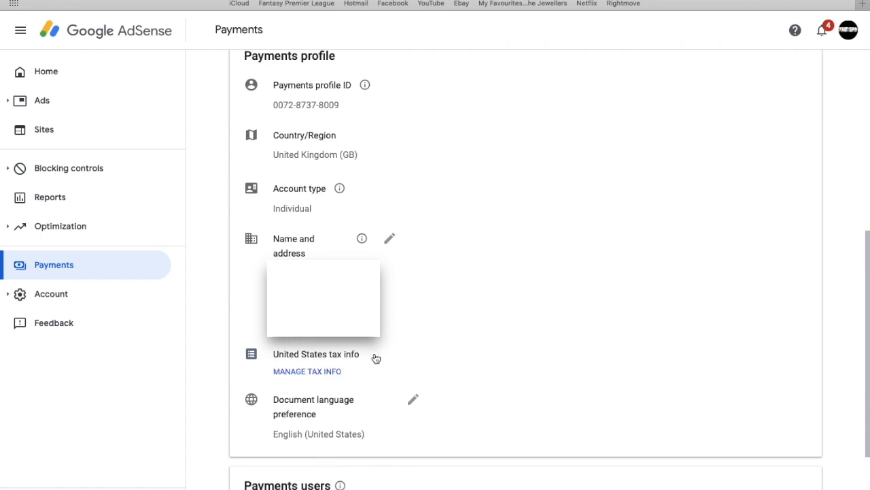
left_click(306, 371)
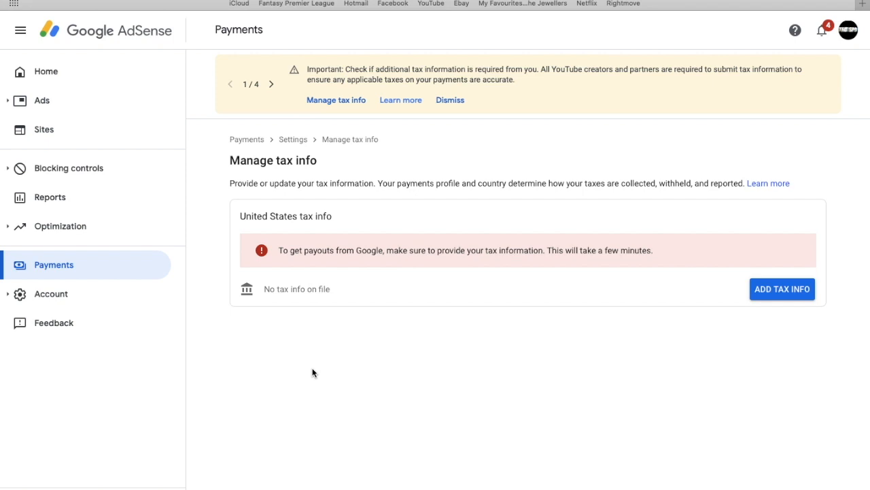
mouse_move(663, 306)
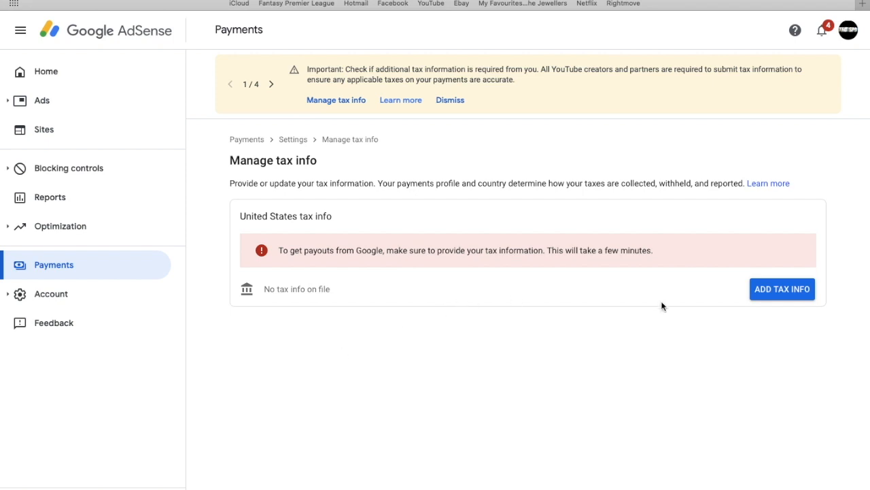
mouse_move(774, 299)
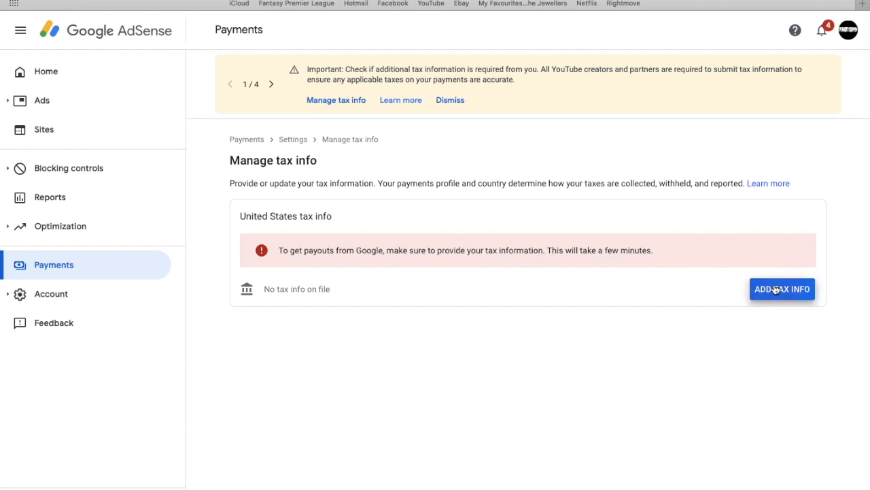
Start Add Tax Info and confirm the Google account password when prompted.
left_click(782, 288)
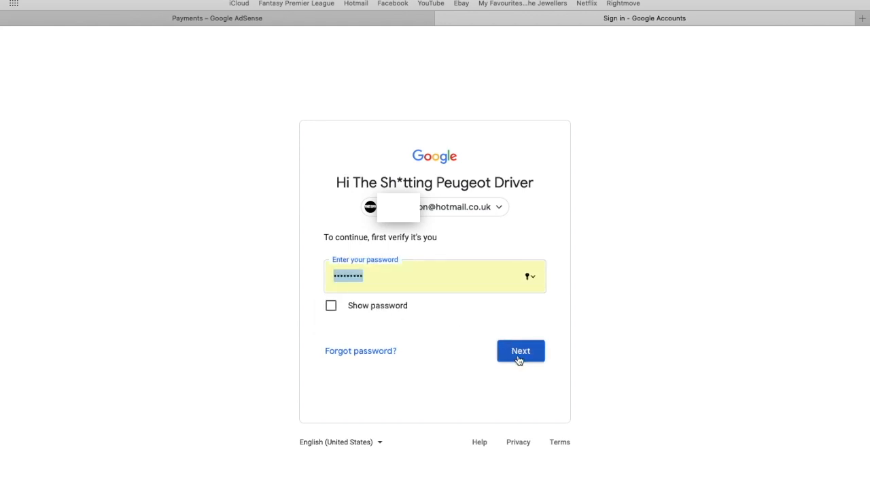
left_click(521, 350)
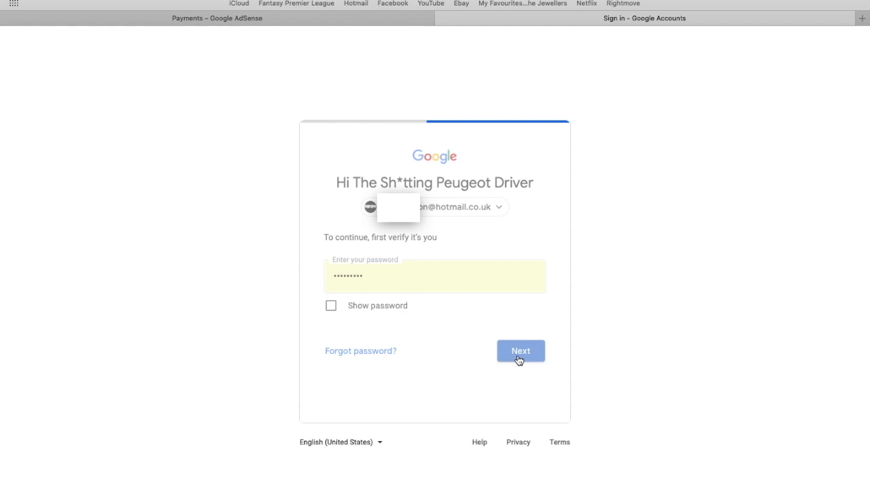
left_click(521, 350)
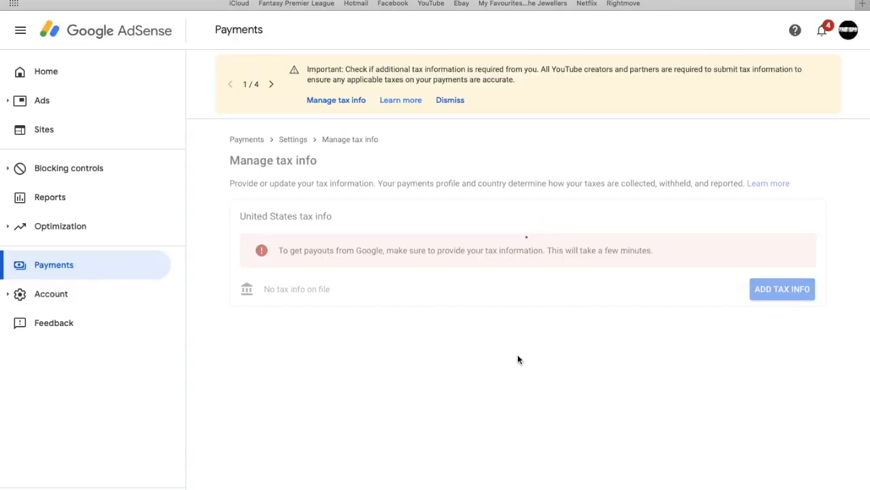
Answer Individual account type and No to being a US citizen or resident.
left_click(782, 288)
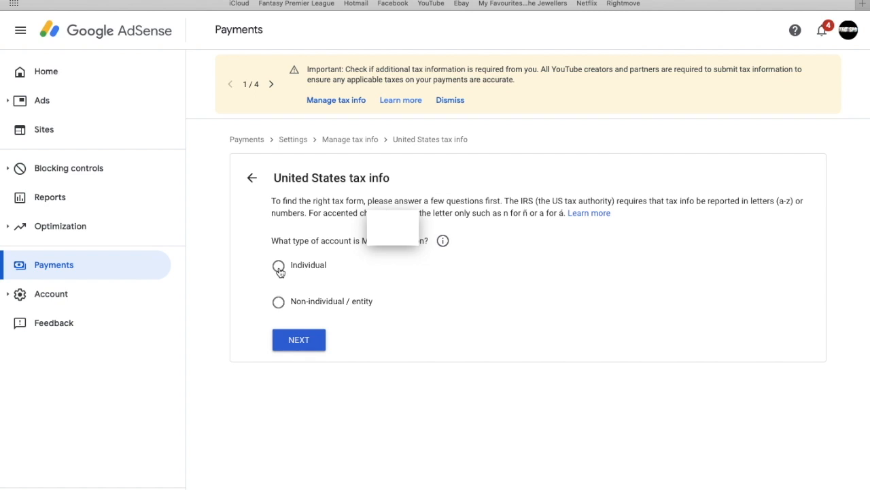
left_click(278, 265)
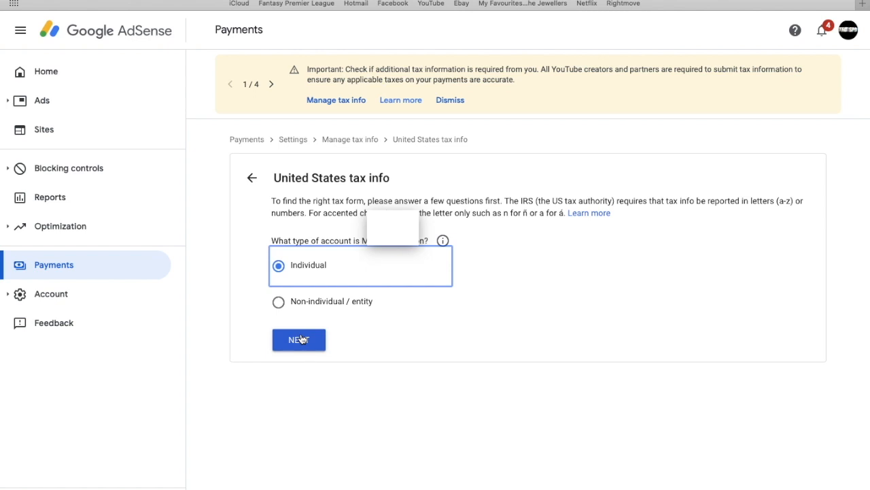
left_click(299, 339)
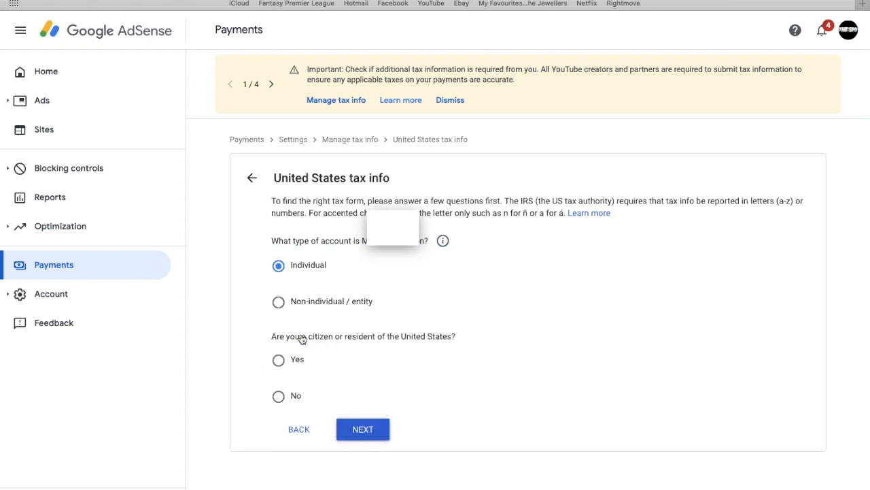
mouse_move(265, 355)
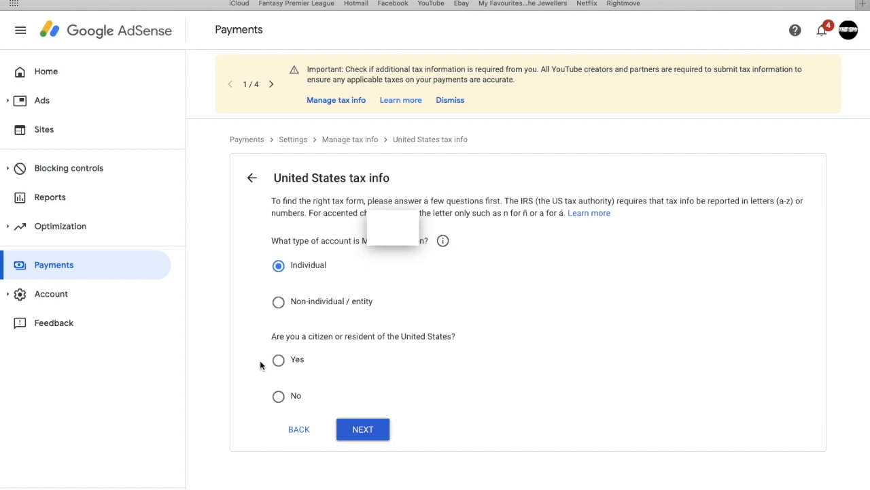
mouse_move(260, 365)
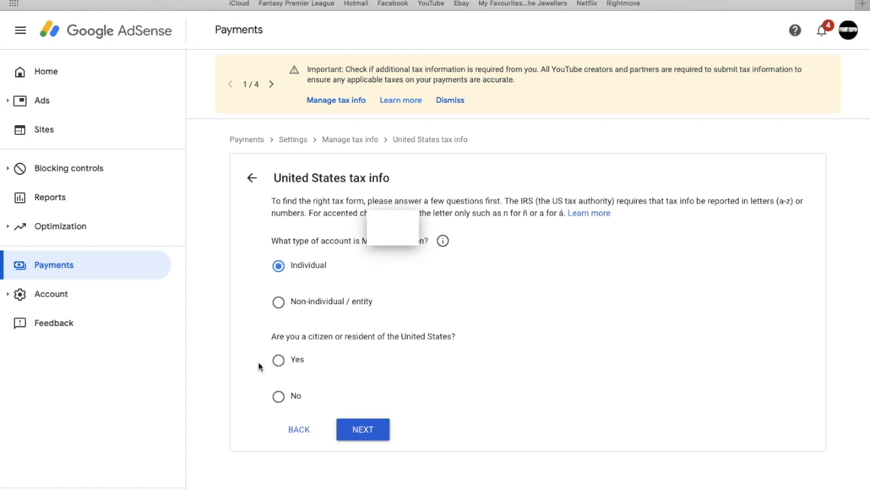
mouse_move(454, 333)
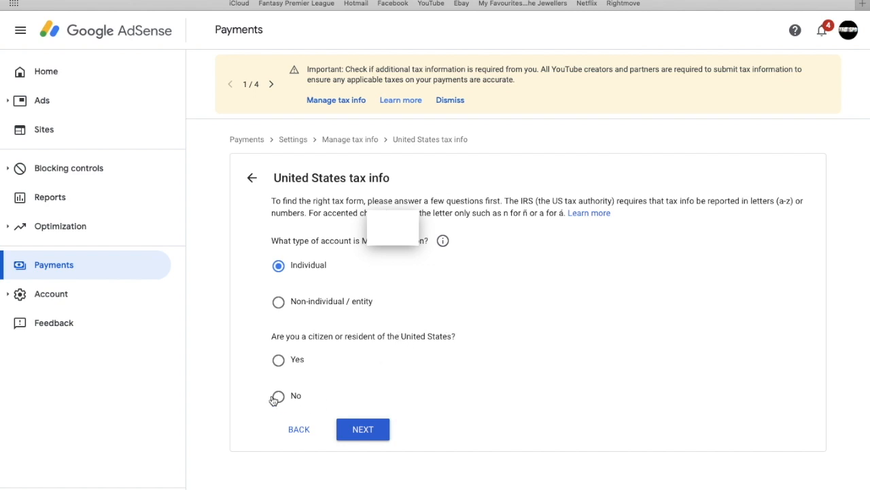
left_click(278, 395)
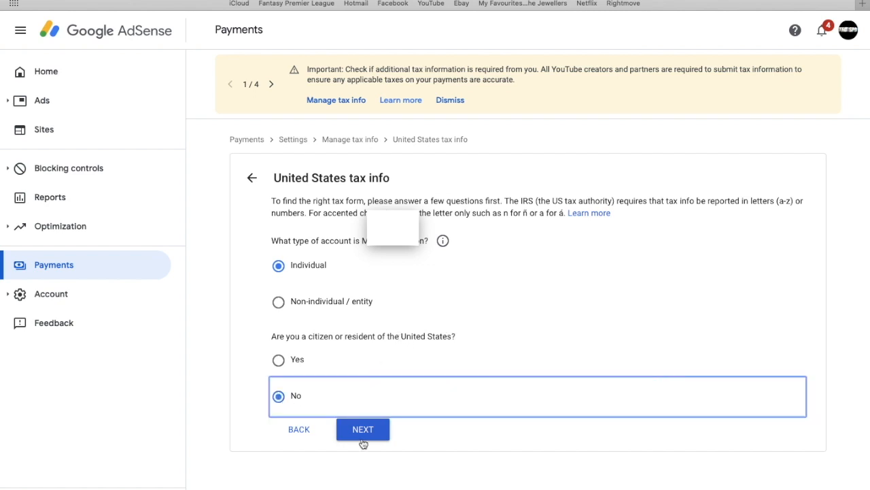
left_click(363, 429)
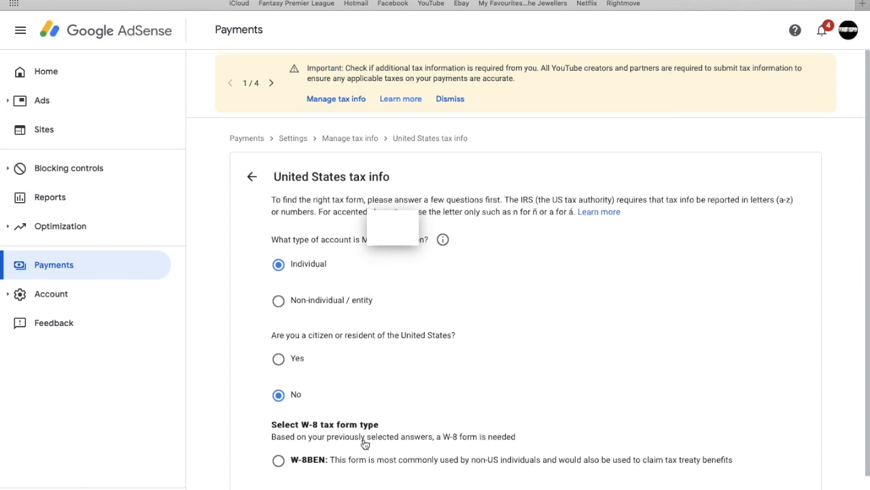
Select W-8BEN as the tax form type.
scroll("down", 3)
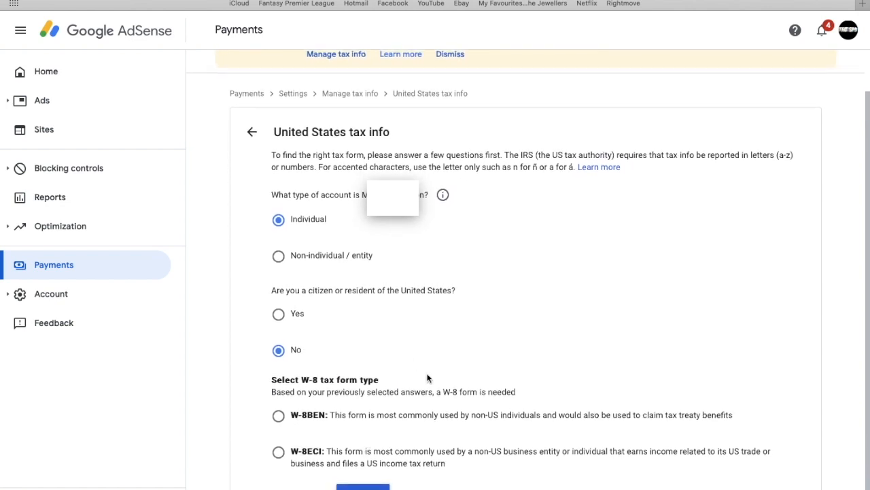
mouse_move(411, 413)
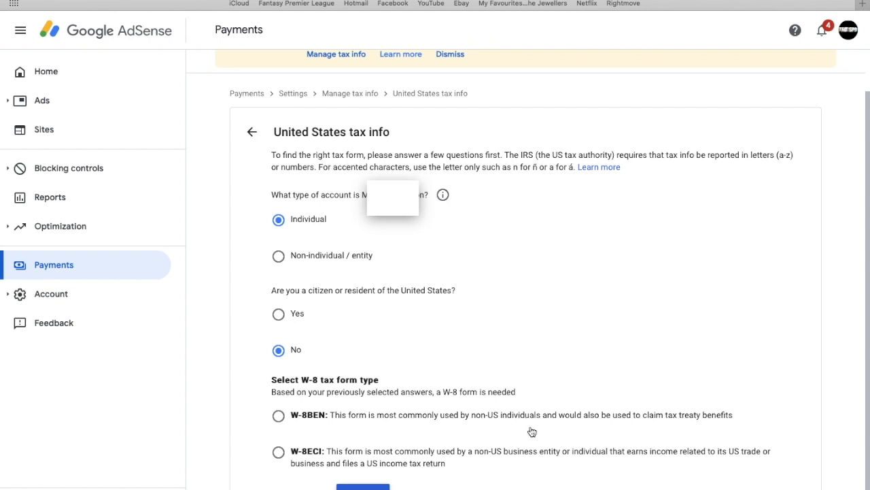
mouse_move(648, 421)
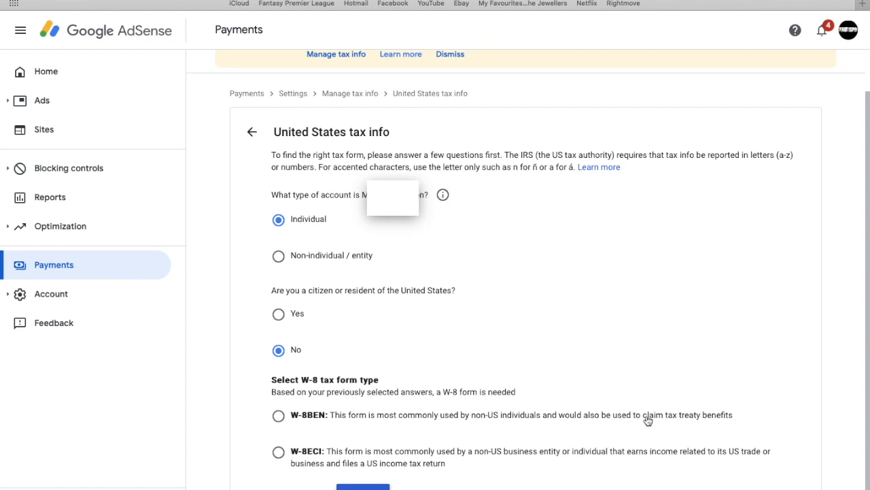
mouse_move(367, 457)
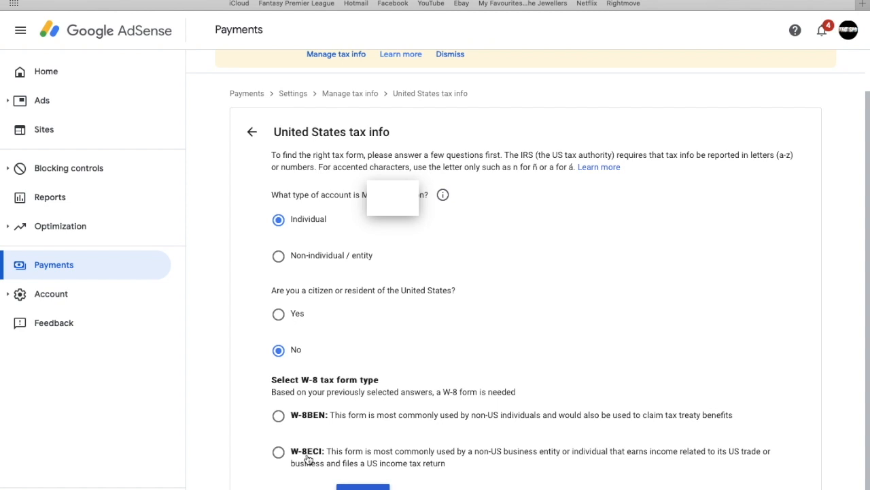
left_click(278, 415)
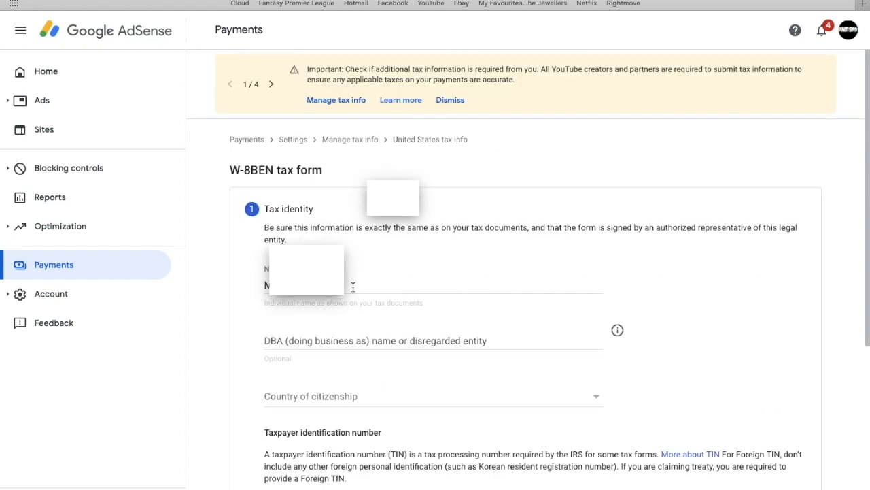
Choose United Kingdom from the Country of citizenship dropdown.
left_click(433, 285)
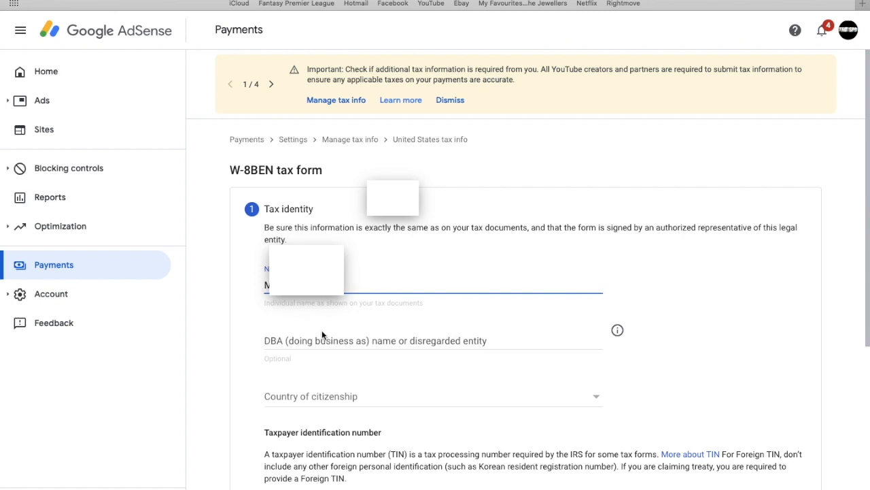
scroll("down", 3)
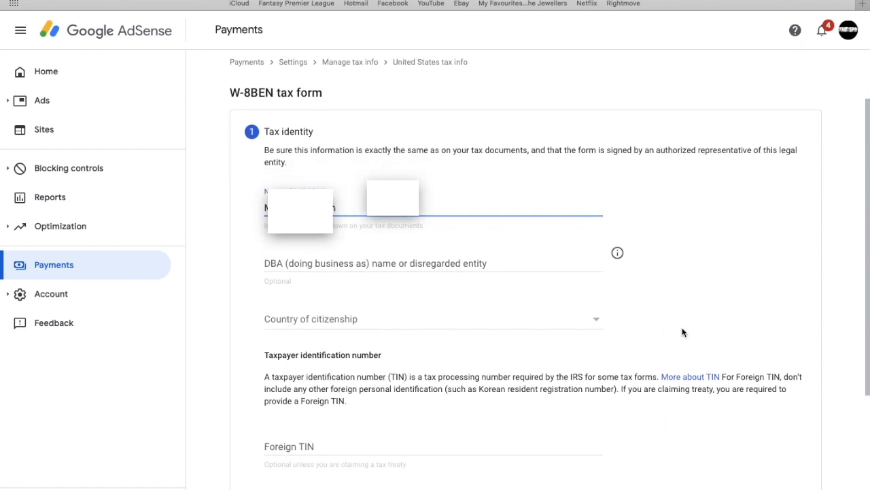
left_click(433, 318)
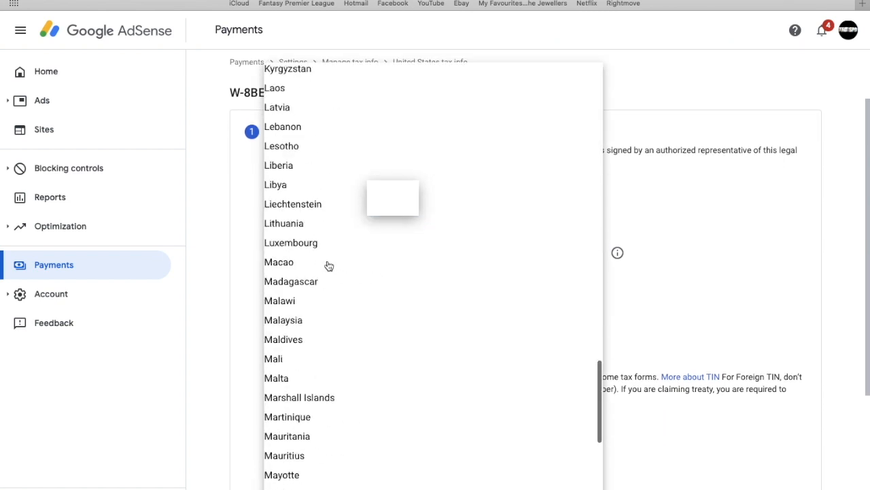
scroll("down", 3)
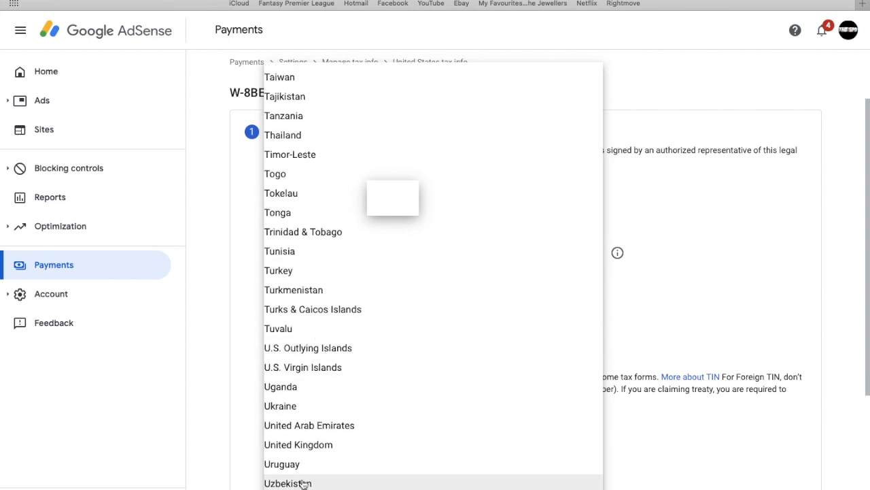
left_click(298, 444)
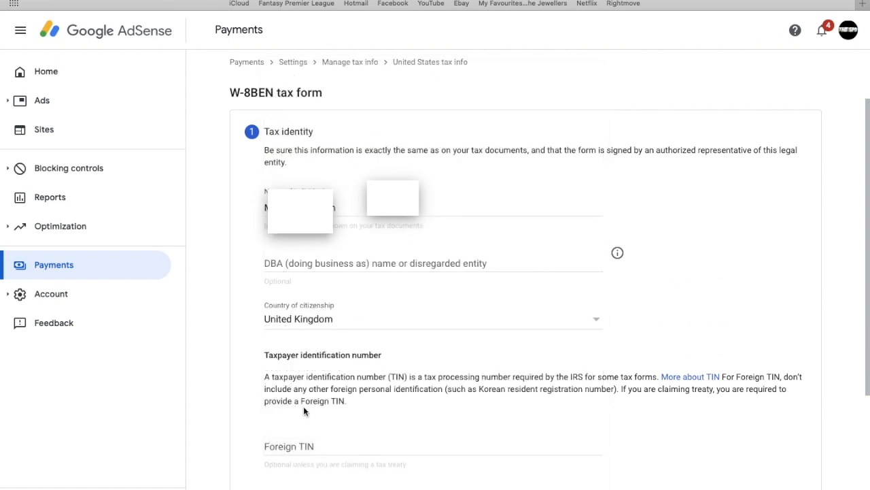
scroll("down", 3)
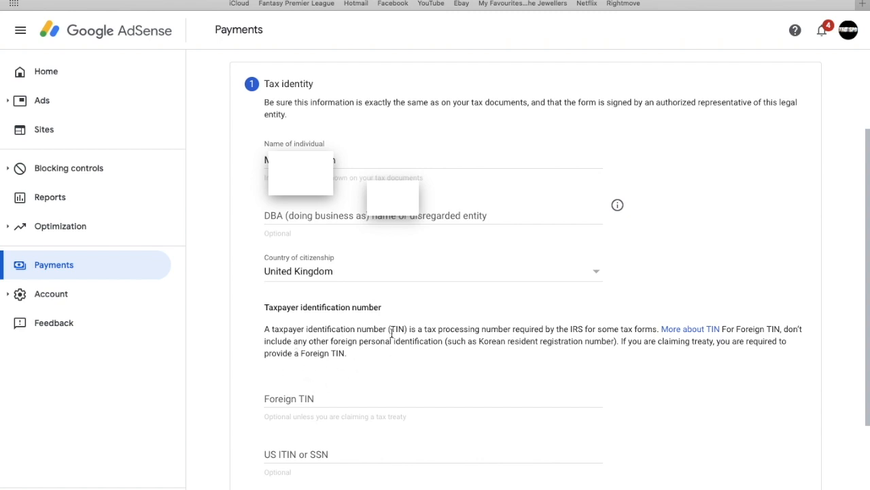
mouse_move(279, 400)
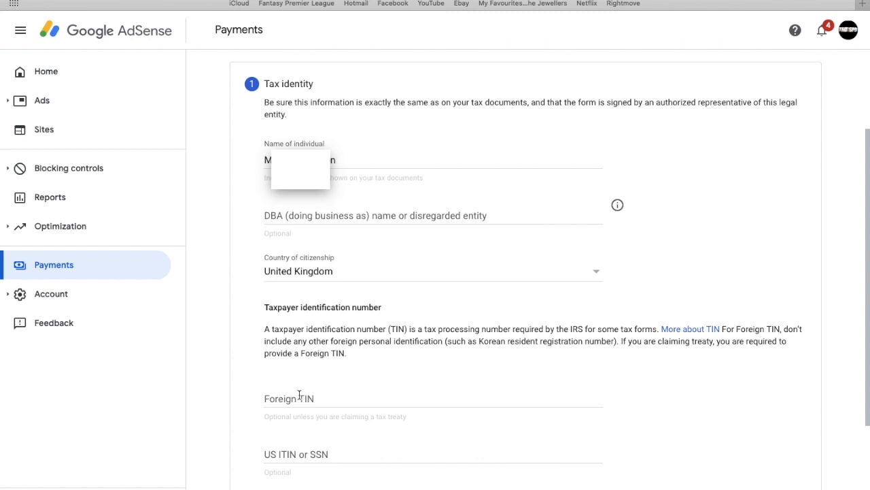
Type the tax ID into the Foreign TIN field and scroll down to NEXT.
left_click(433, 397)
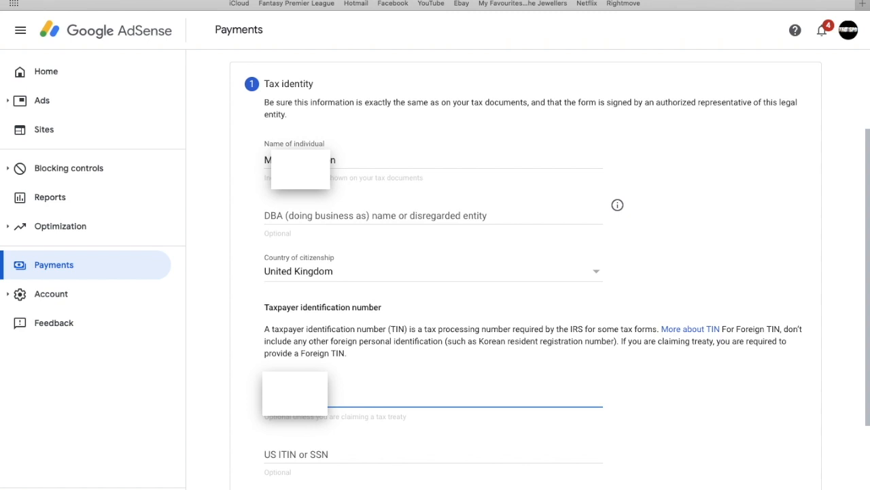
mouse_move(207, 400)
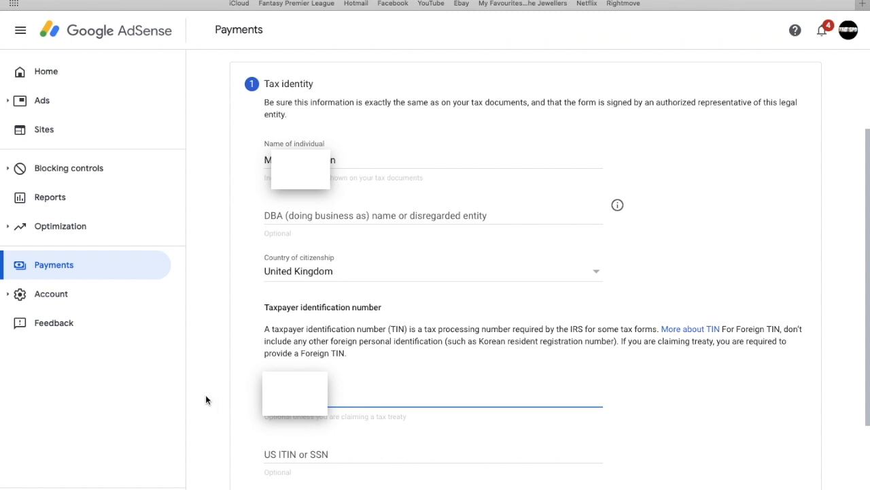
scroll("down", 3)
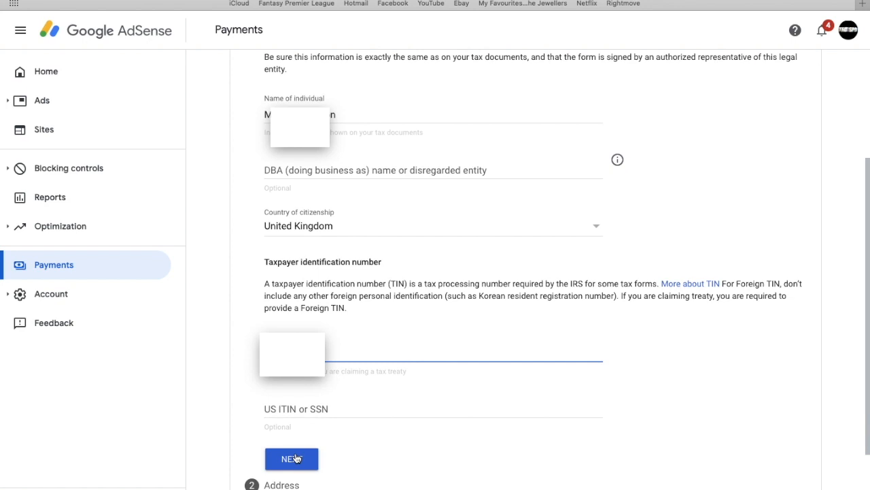
scroll("down", 3)
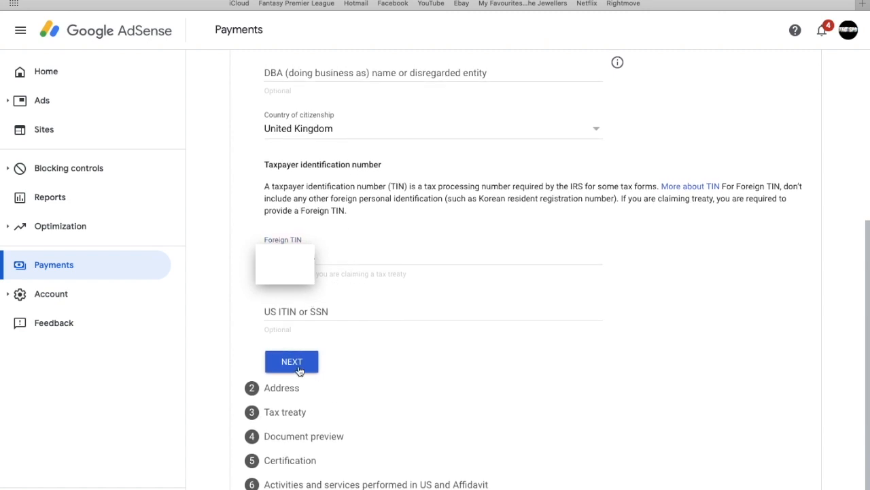
Finish the Tax identity section and continue to the permanent residence Address section.
left_click(291, 361)
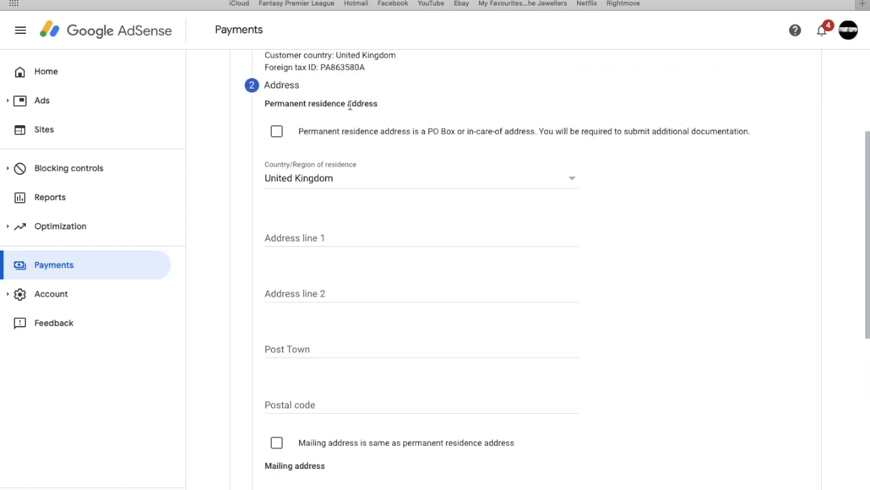
mouse_move(493, 141)
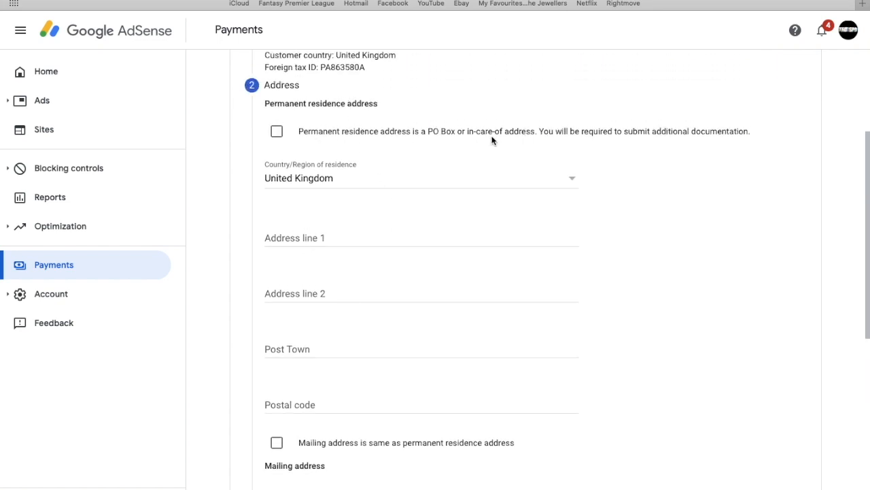
mouse_move(467, 151)
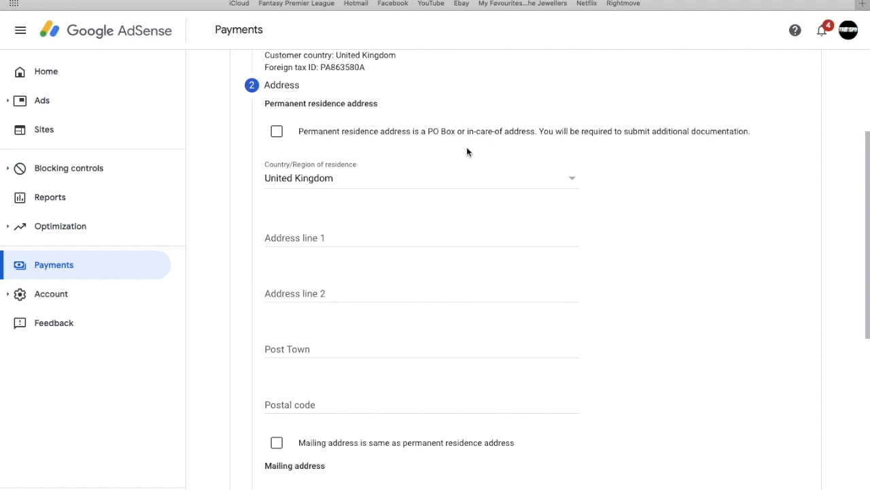
mouse_move(488, 155)
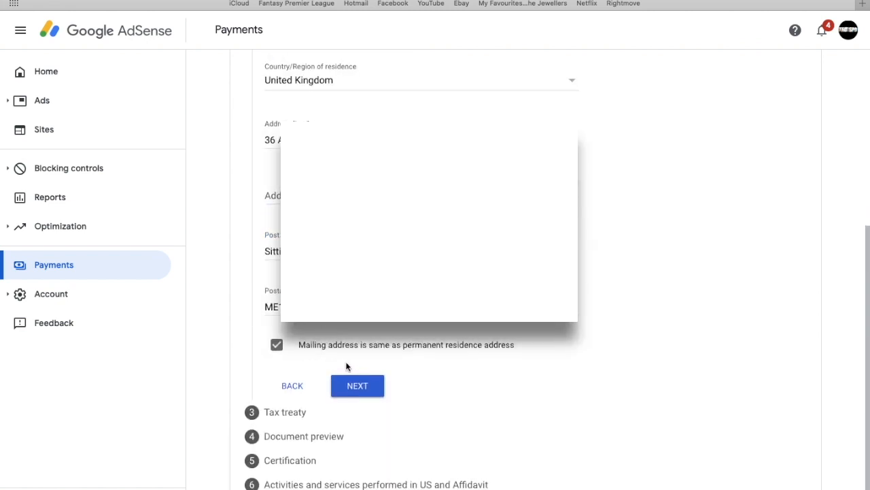
mouse_move(334, 401)
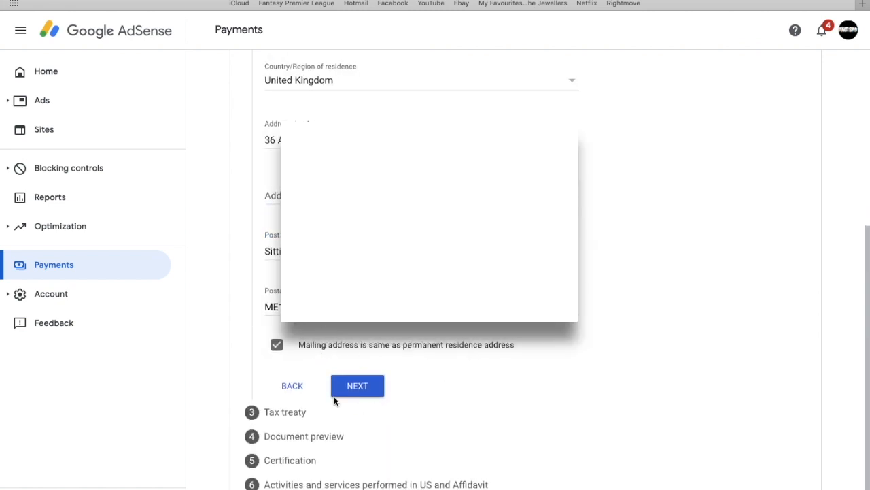
left_click(357, 386)
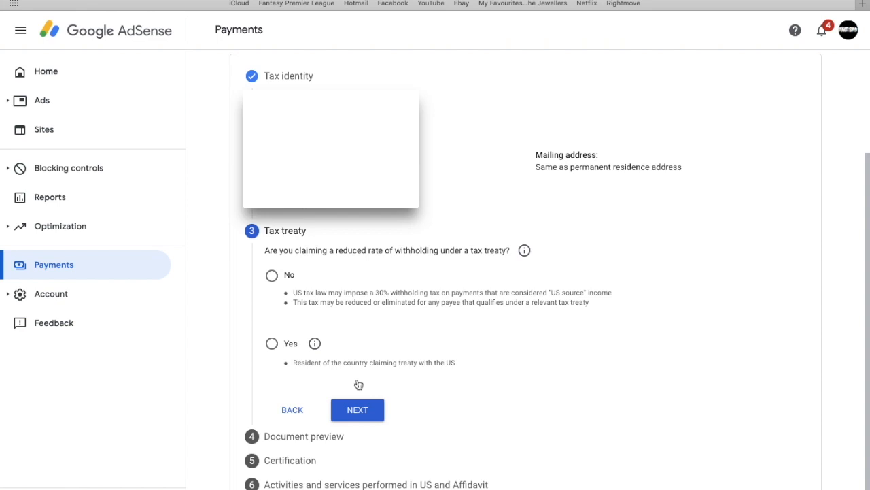
mouse_move(375, 417)
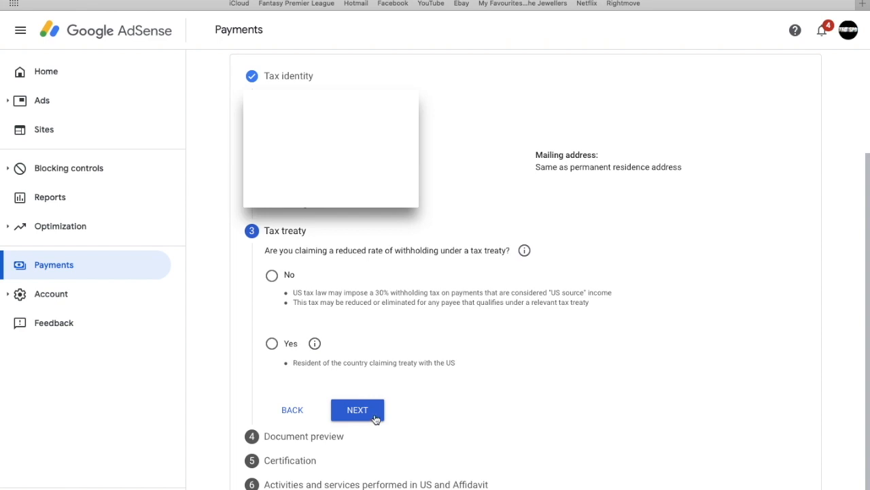
mouse_move(384, 320)
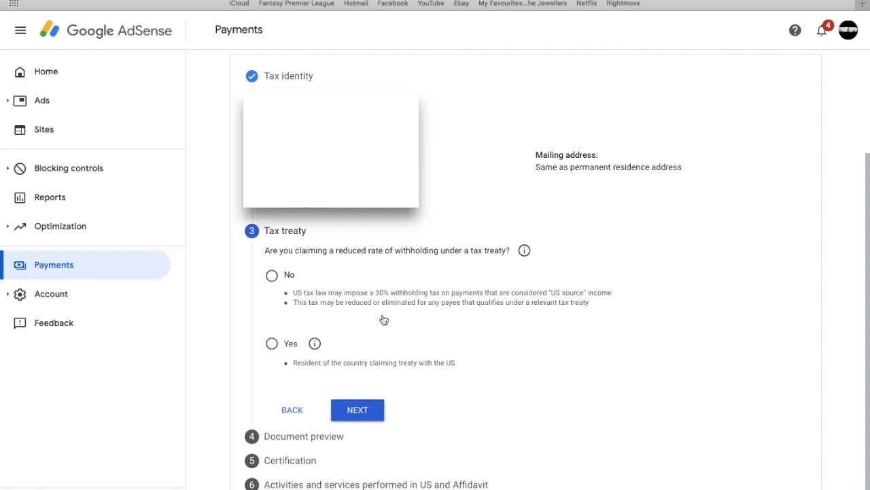
mouse_move(315, 371)
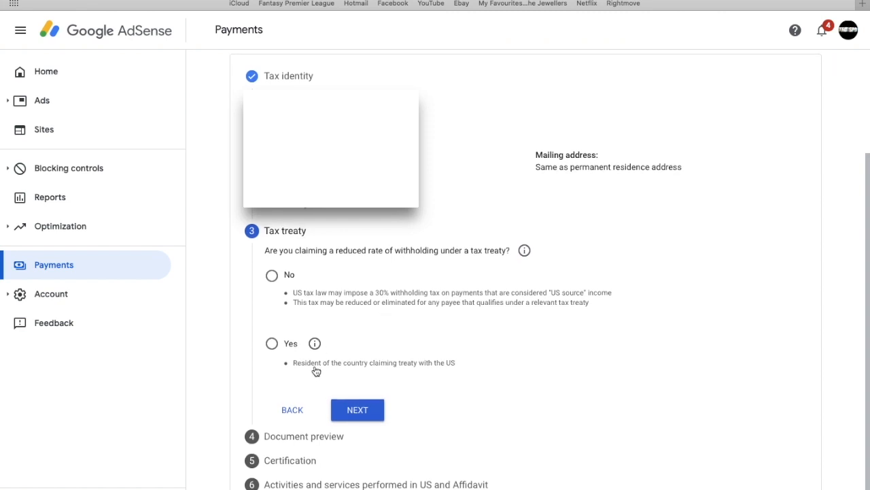
mouse_move(316, 369)
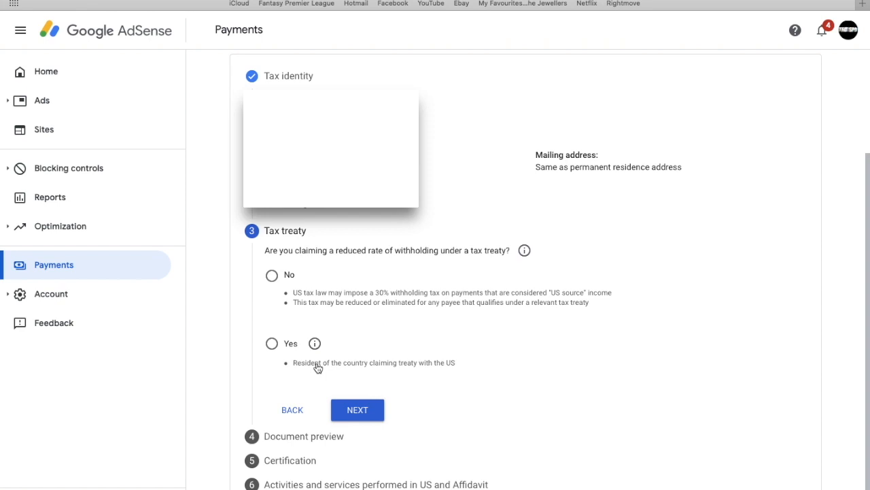
Choose Yes, set treaty country United Kingdom, and tick treaty-country residence.
left_click(271, 343)
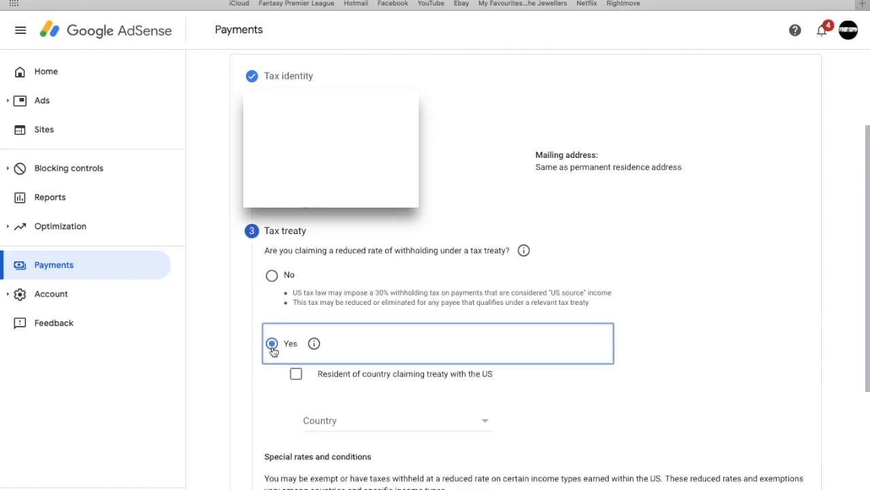
mouse_move(351, 367)
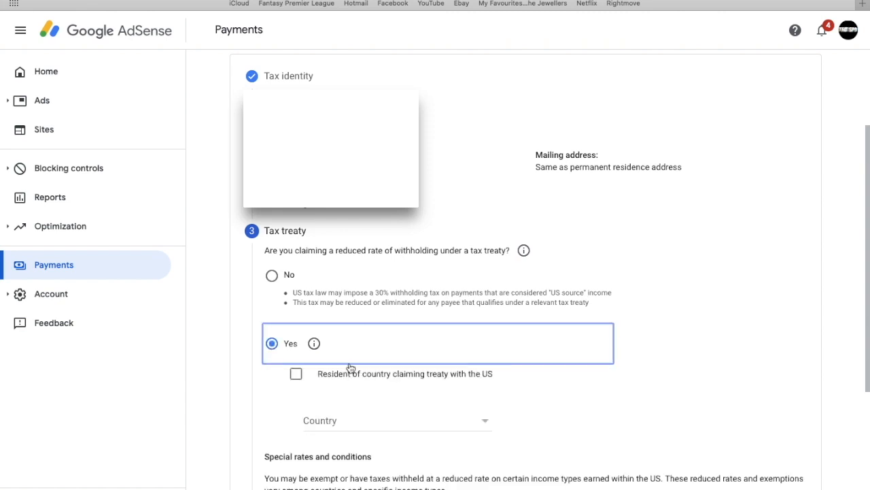
left_click(397, 420)
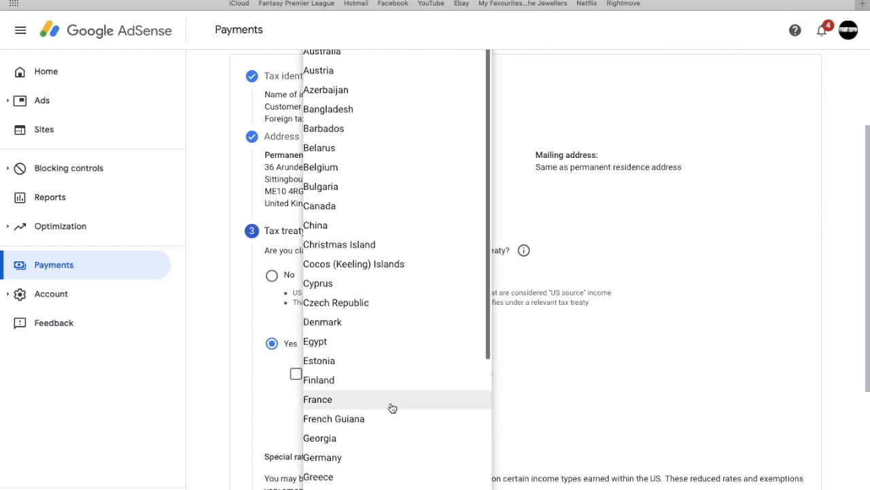
scroll("down", 3)
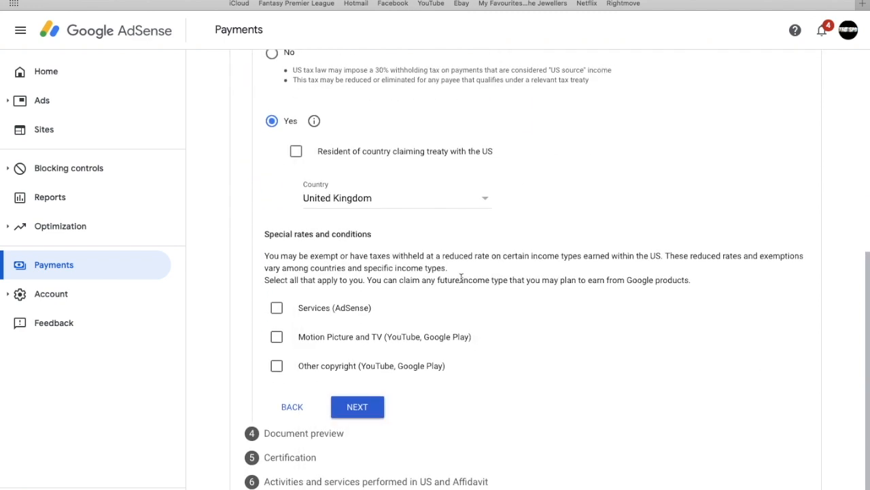
scroll("up", 3)
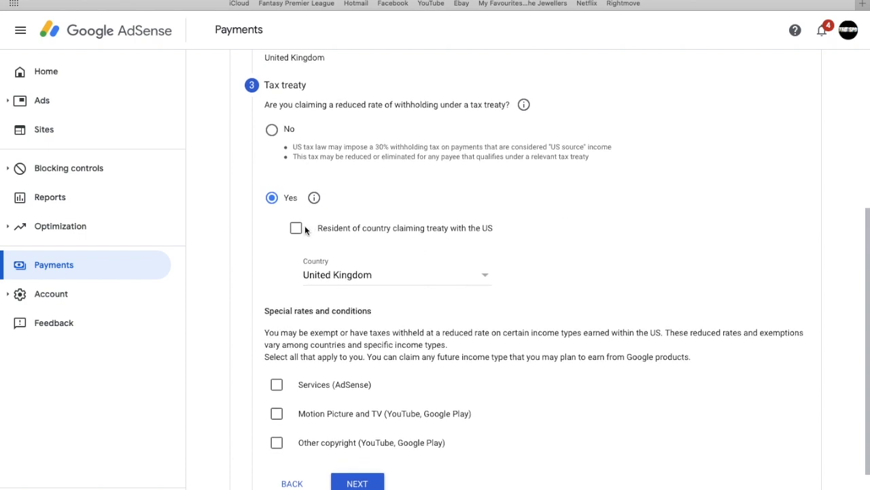
left_click(296, 228)
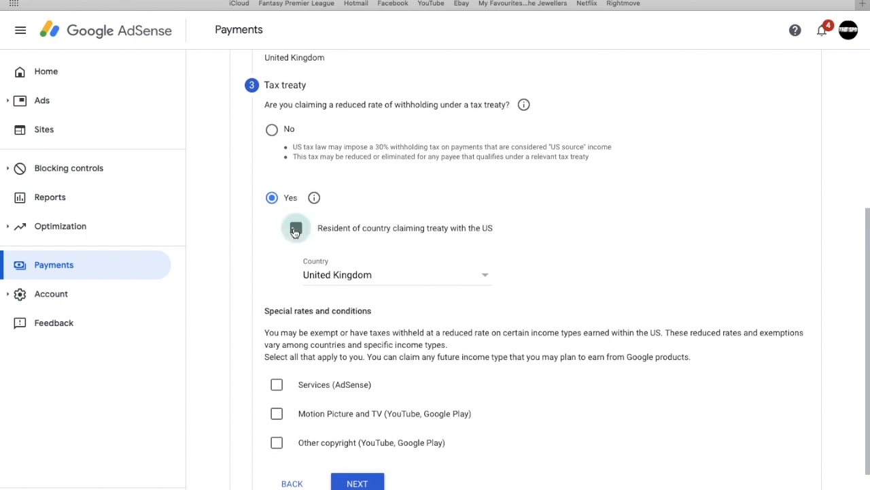
left_click(276, 228)
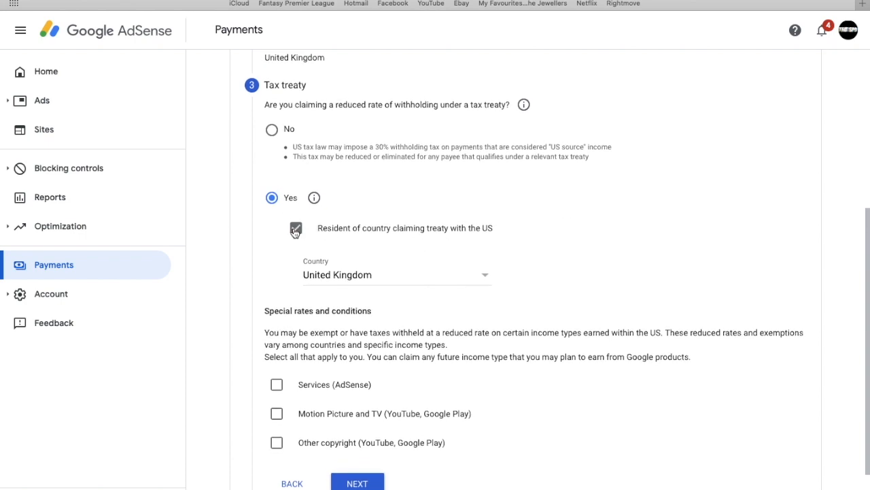
scroll("down", 3)
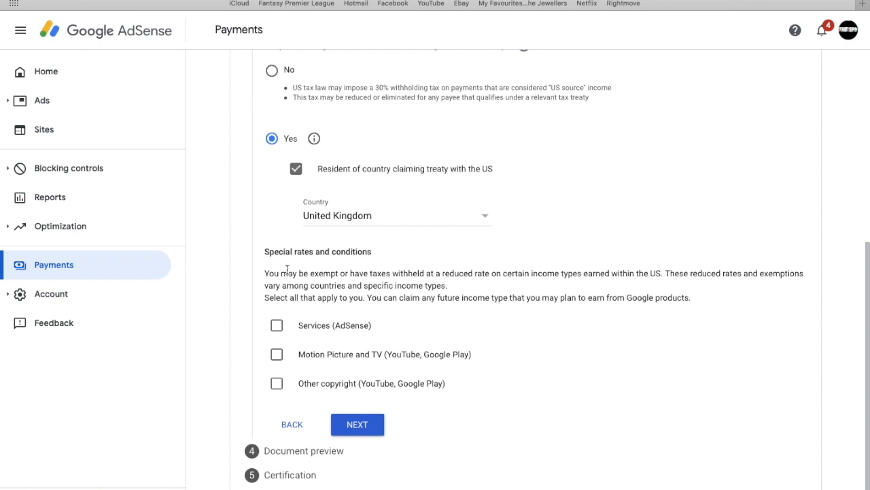
mouse_move(332, 314)
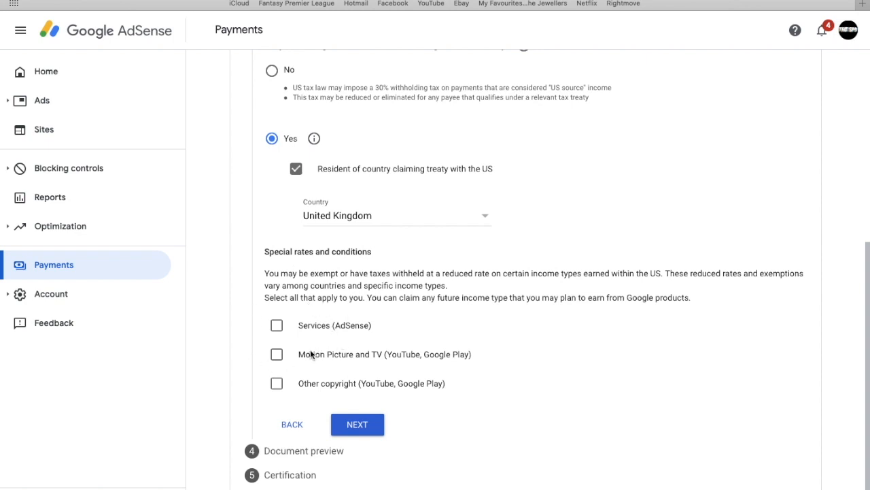
mouse_move(356, 396)
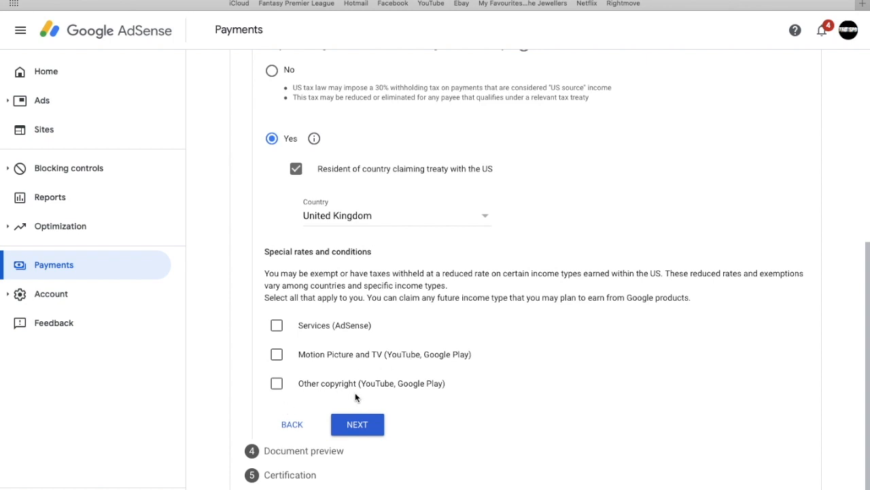
mouse_move(387, 358)
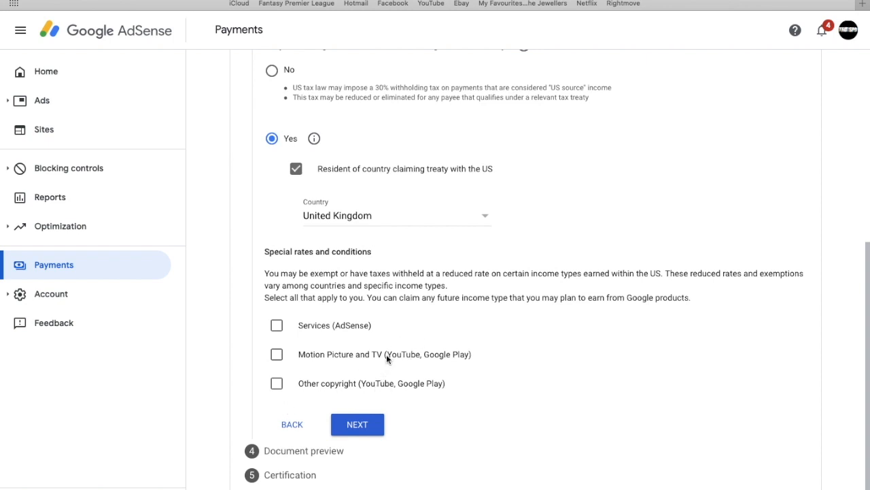
mouse_move(327, 332)
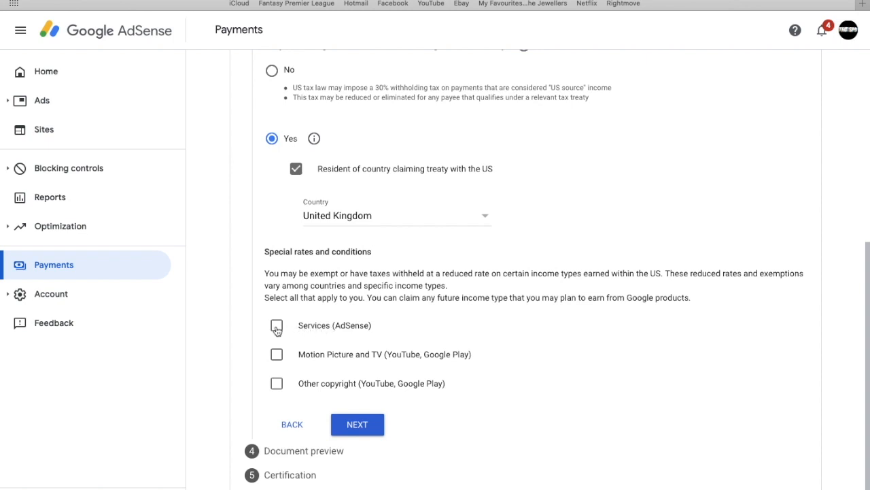
Claim 0% withholding on Services (AdSense) under Article 7 paragraph 1, ticking the treaty-terms reason.
left_click(276, 325)
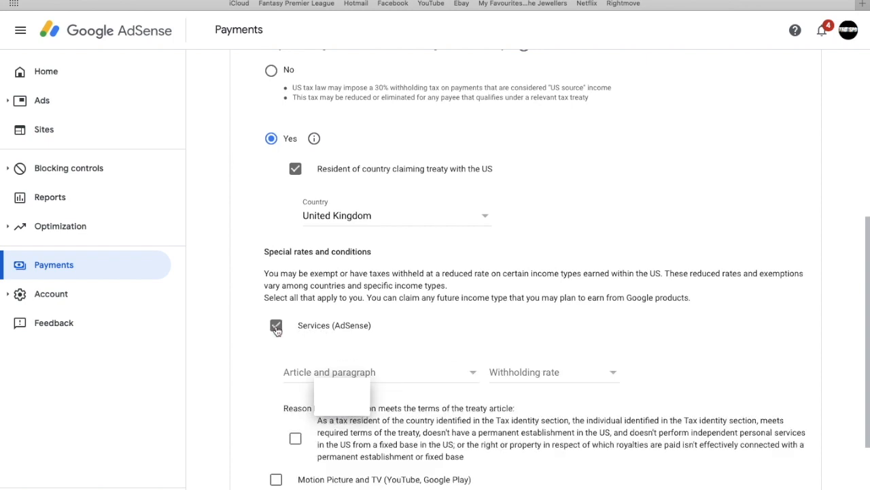
scroll("down", 3)
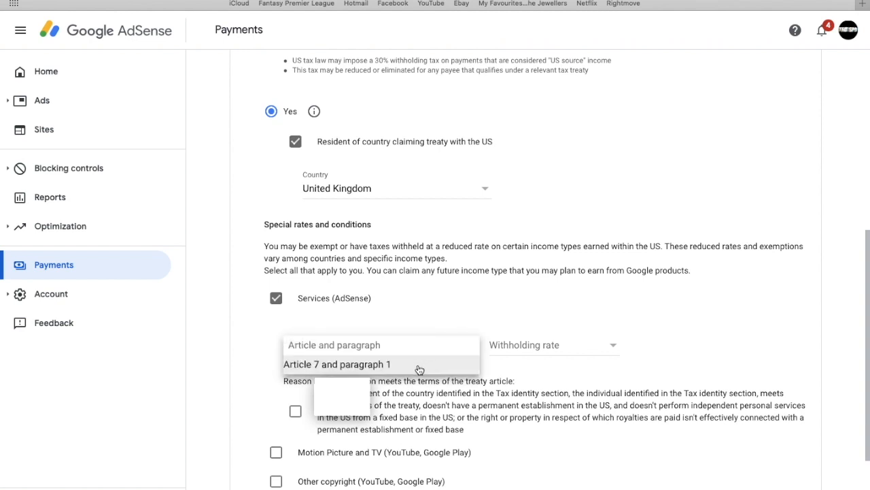
left_click(337, 364)
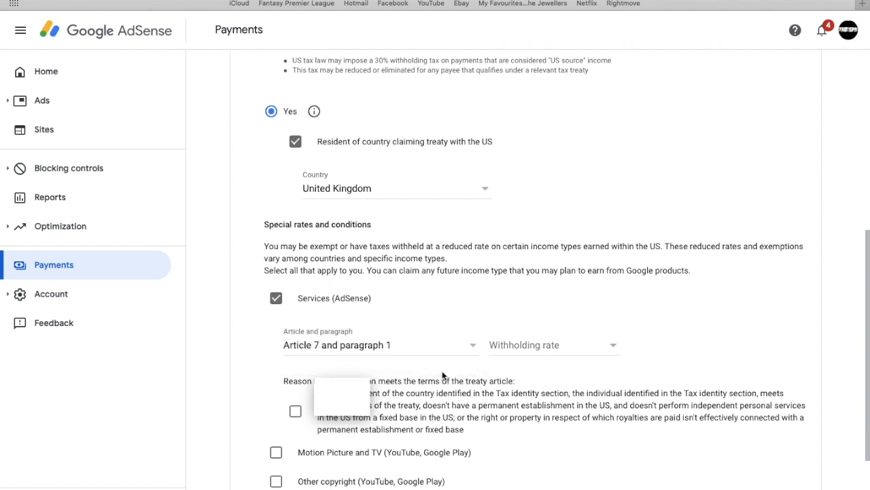
left_click(553, 345)
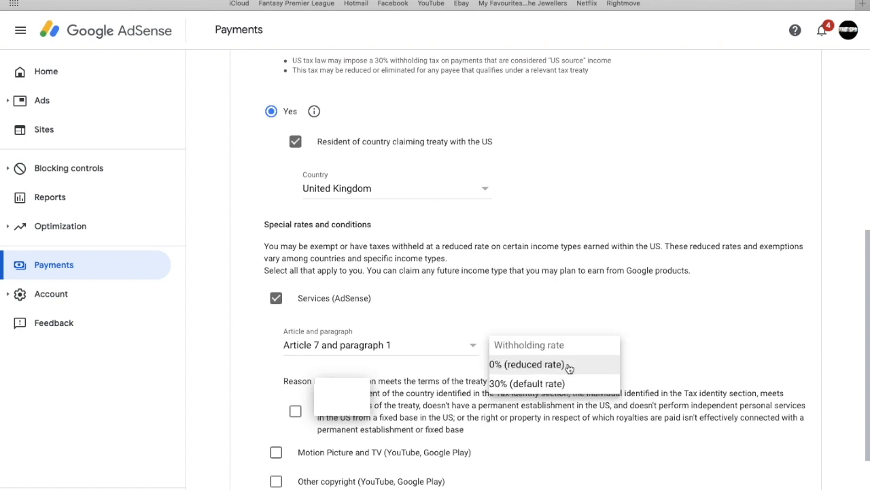
left_click(527, 364)
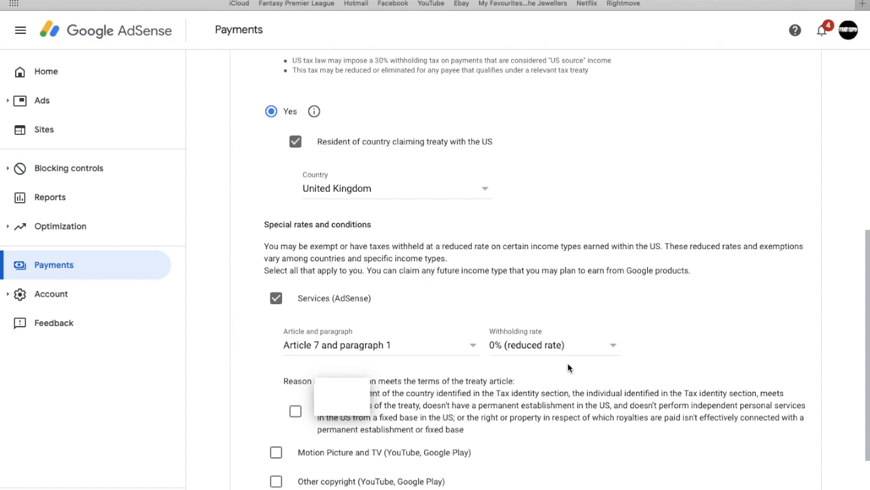
scroll("down", 3)
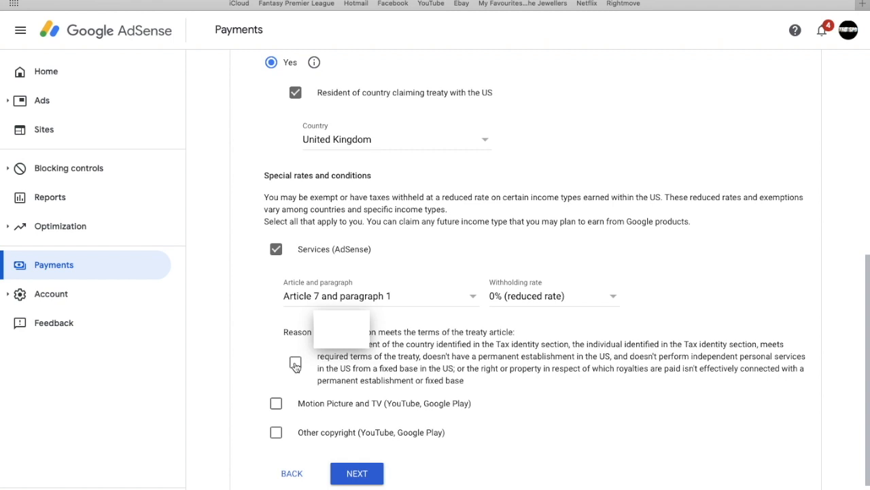
left_click(295, 362)
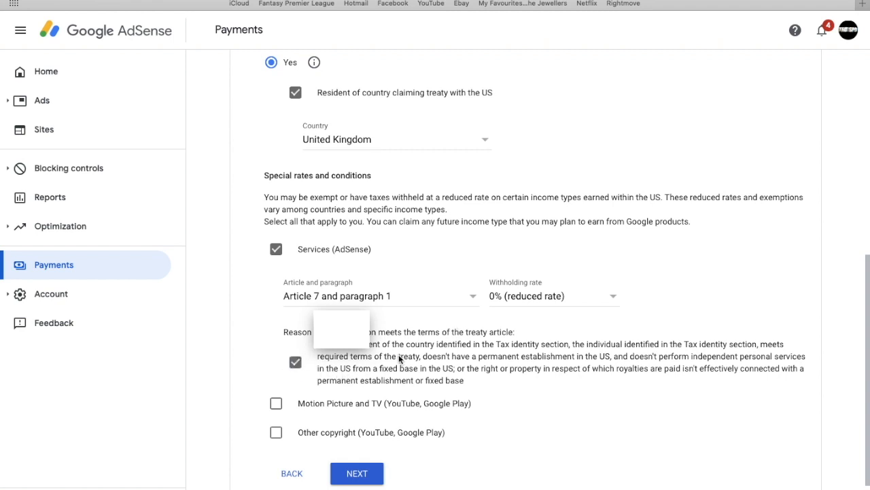
mouse_move(509, 364)
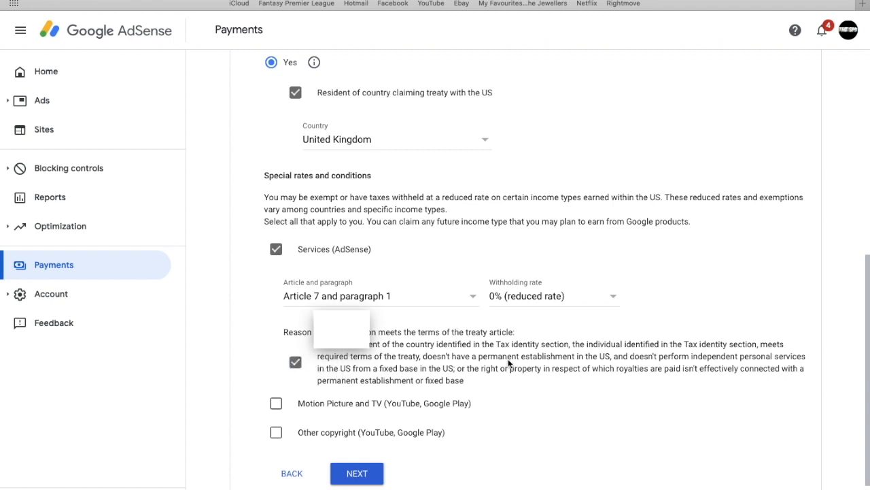
scroll("down", 3)
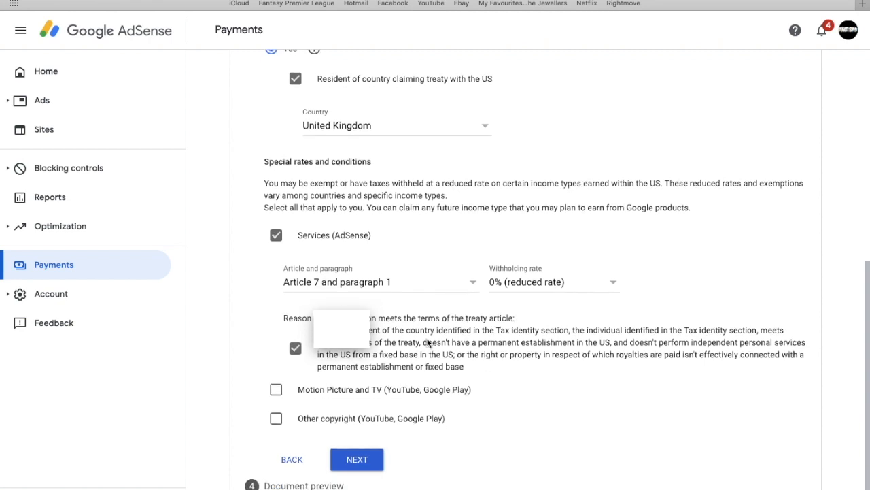
scroll("down", 3)
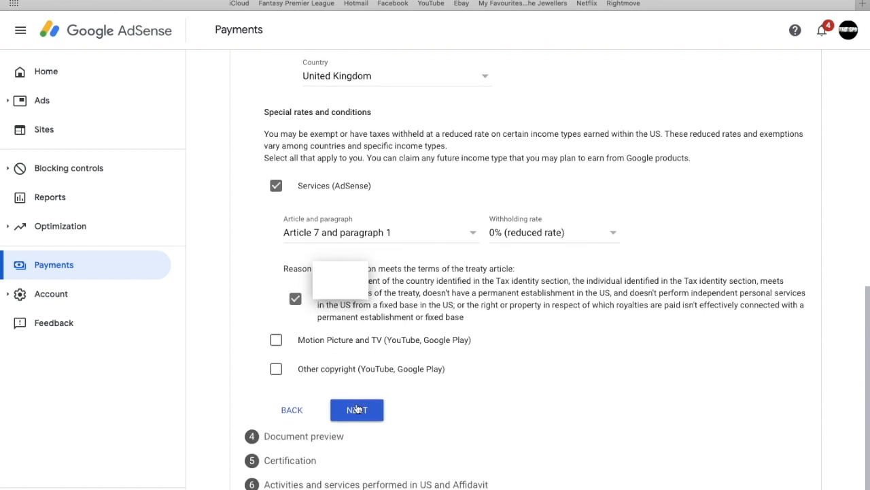
Reach Document preview and tick the box confirming the generated tax documents were reviewed.
left_click(356, 410)
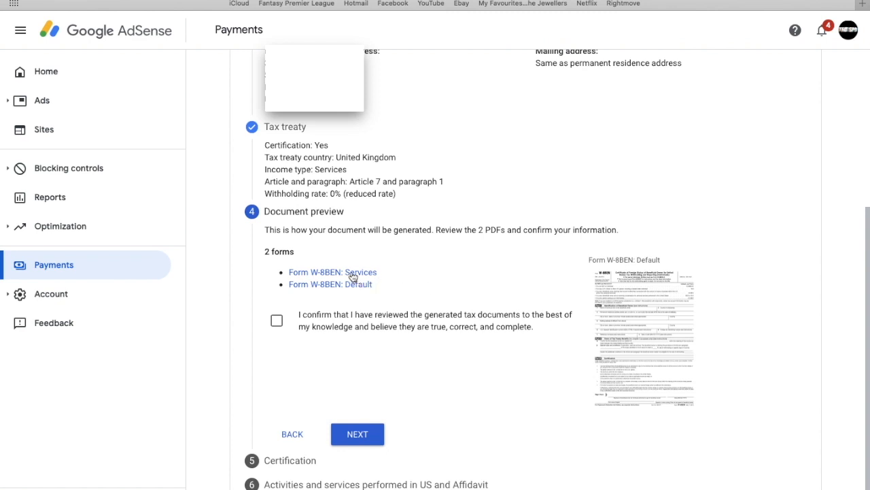
mouse_move(357, 275)
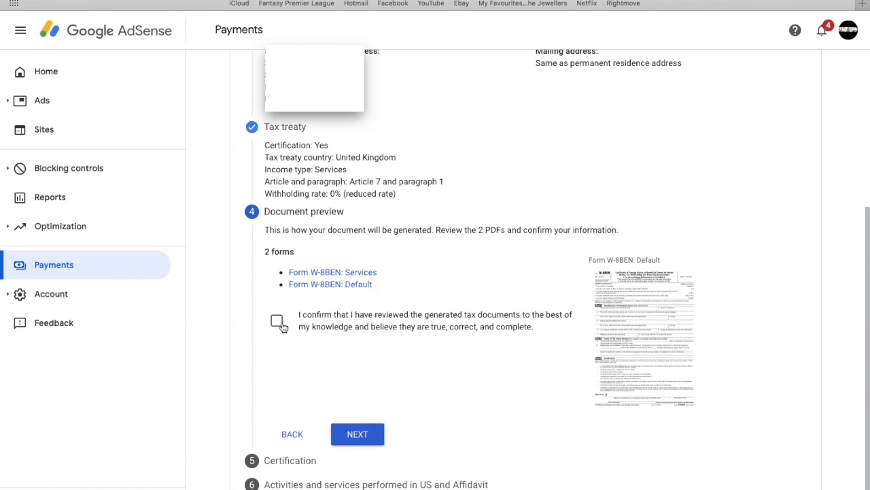
left_click(277, 321)
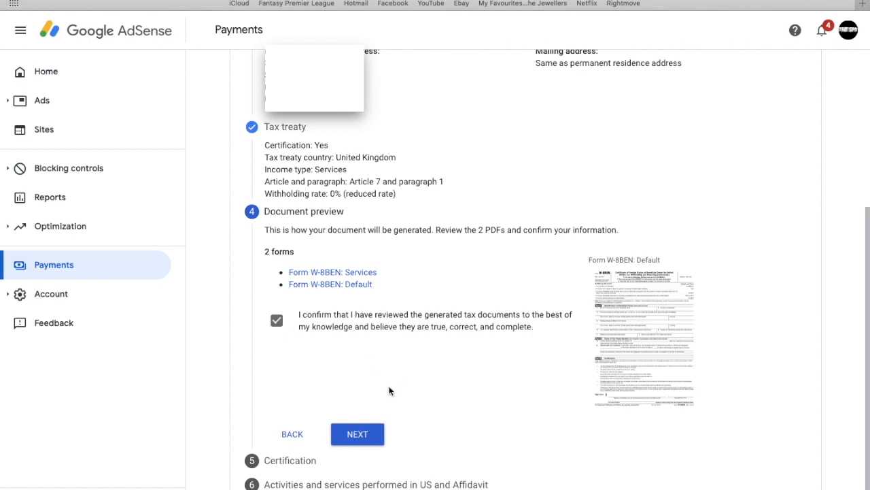
Reach Certification and answer 'Yes, I am the person listed in the signature section'.
left_click(357, 434)
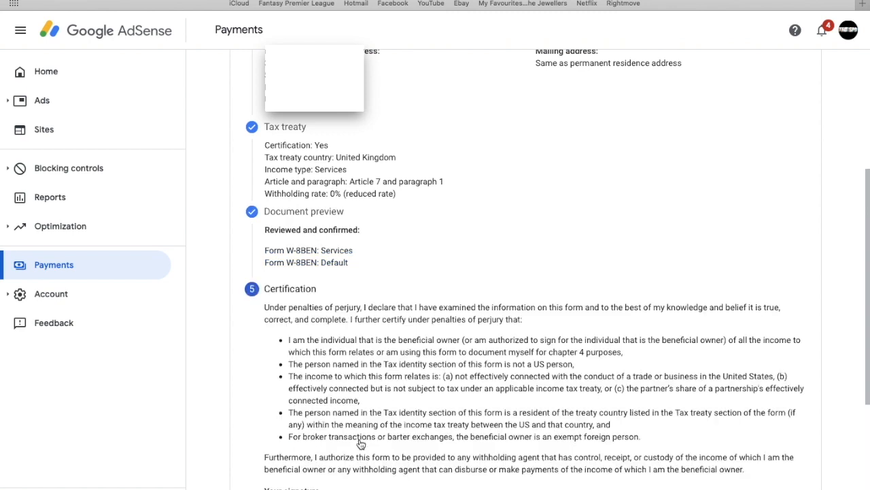
scroll("down", 3)
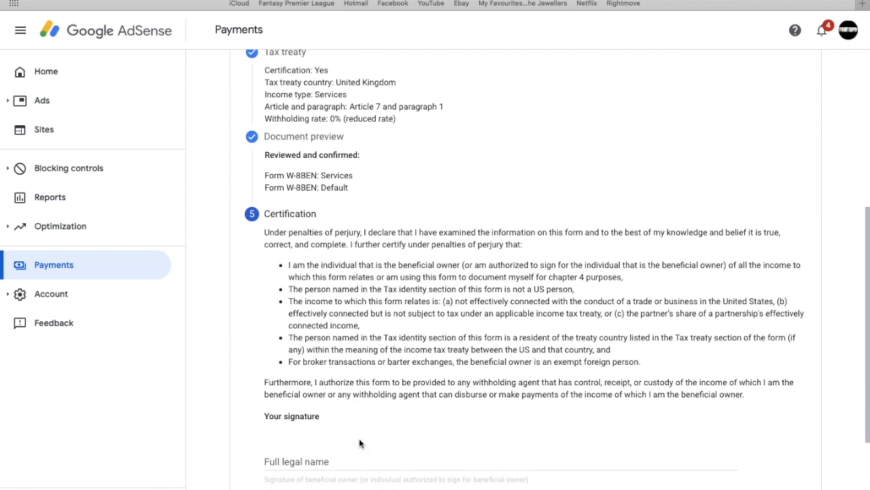
scroll("down", 3)
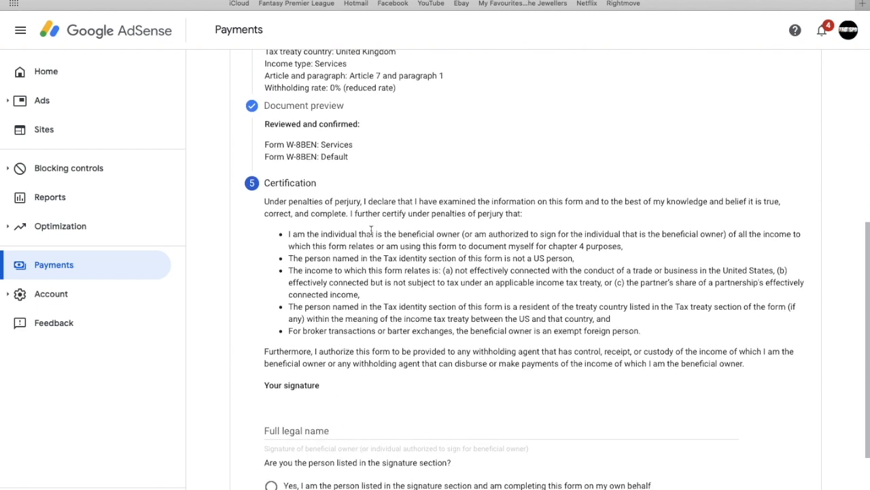
mouse_move(423, 210)
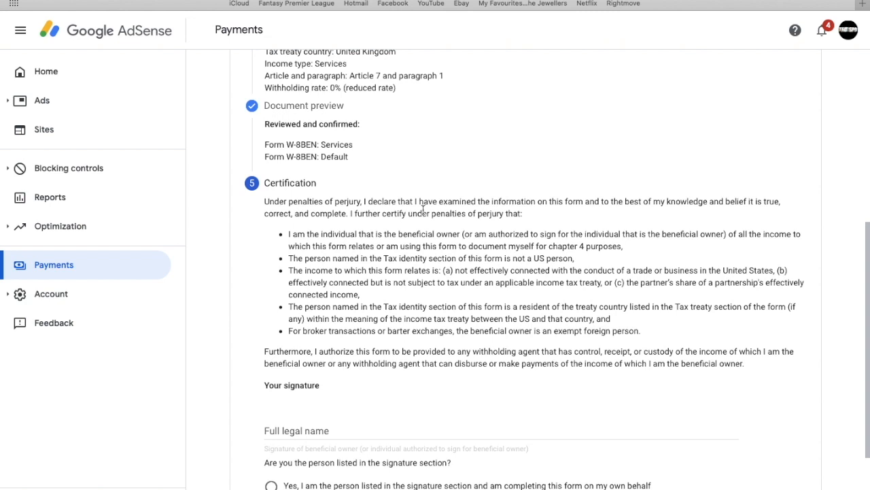
mouse_move(345, 340)
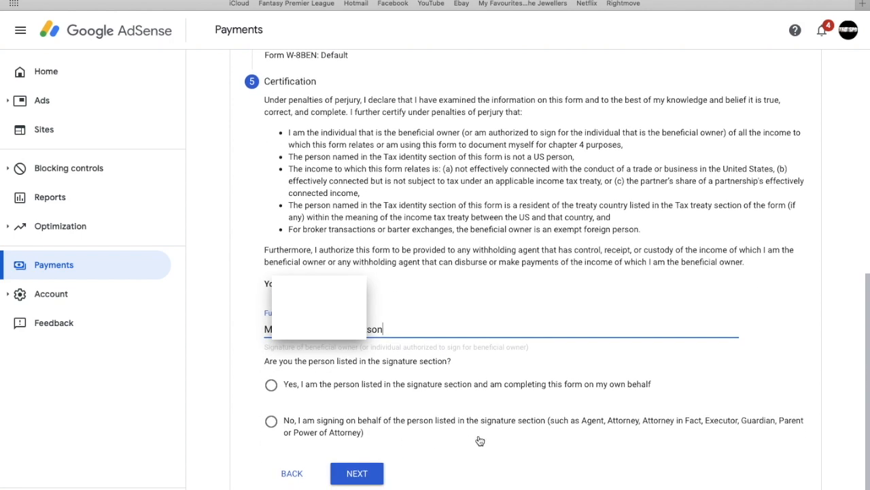
mouse_move(280, 394)
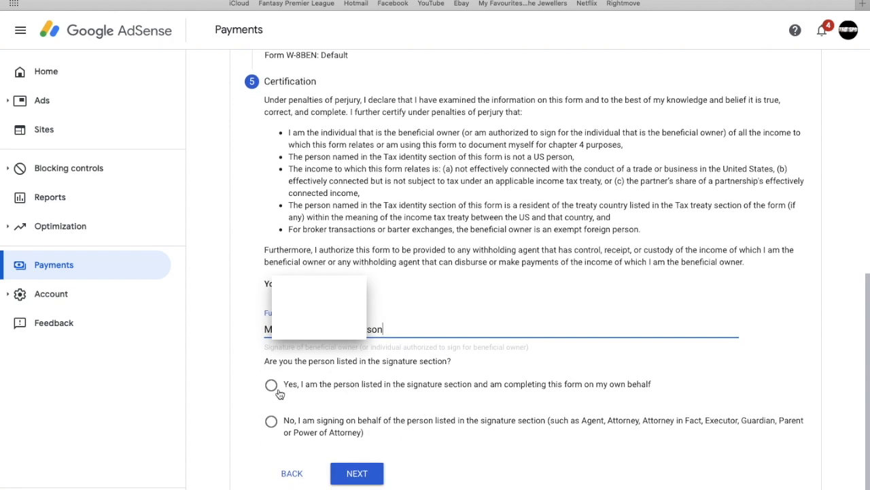
left_click(271, 384)
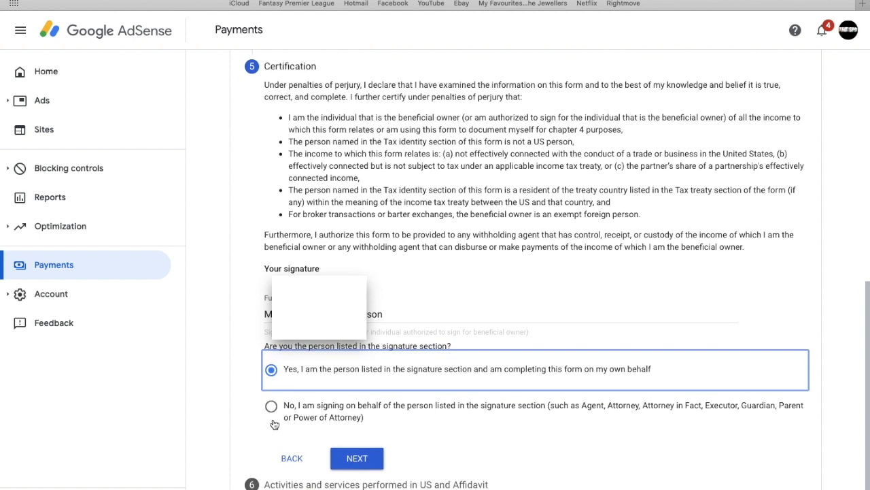
mouse_move(395, 431)
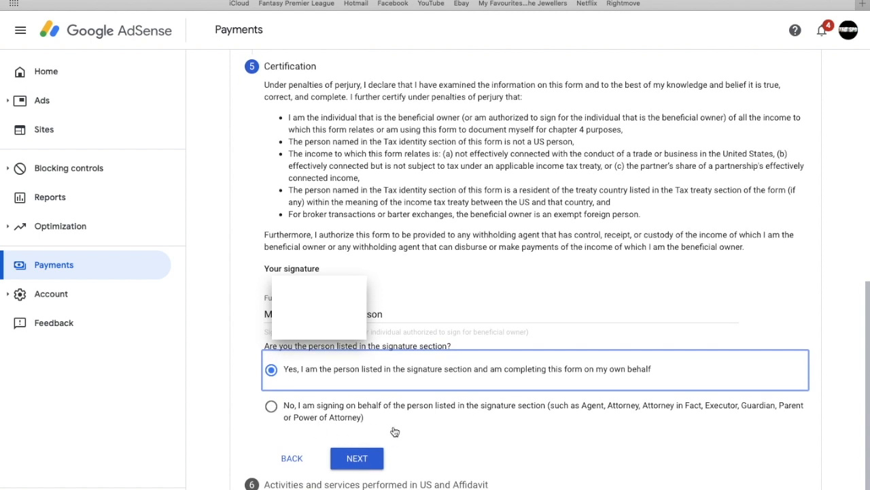
Reach the US activities question and answer No.
left_click(357, 458)
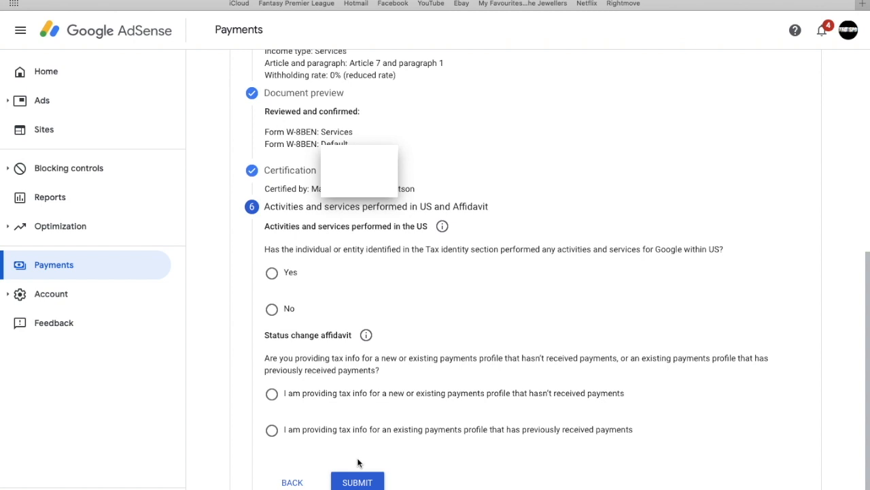
mouse_move(510, 289)
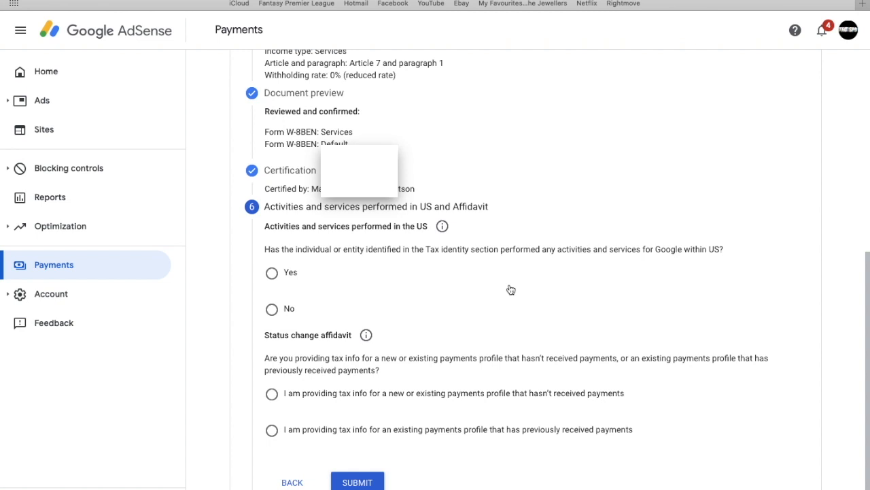
left_click(271, 308)
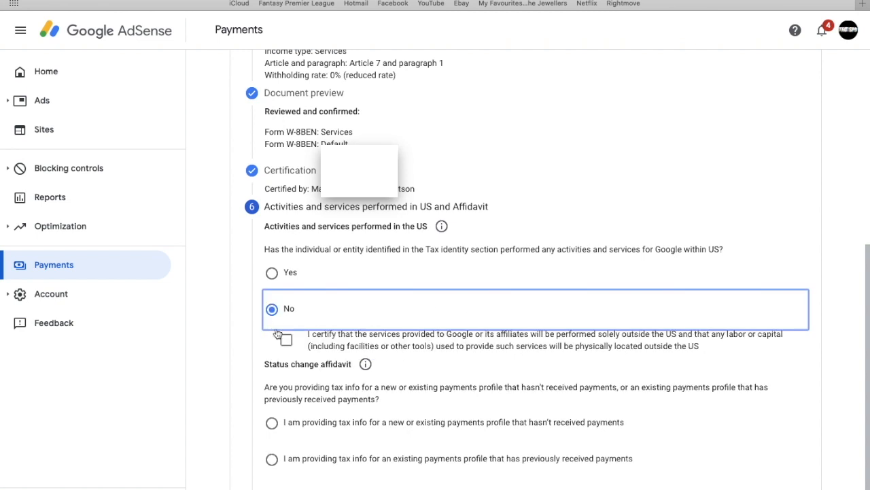
scroll("down", 3)
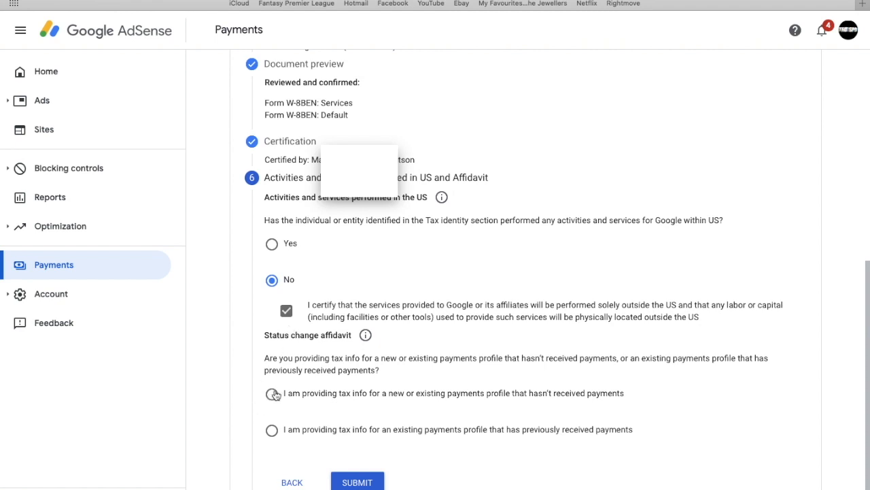
mouse_move(277, 395)
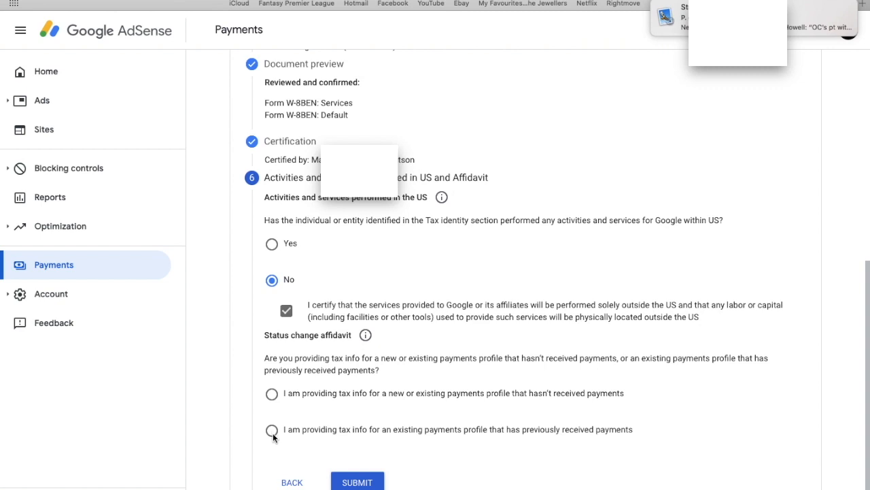
mouse_move(274, 438)
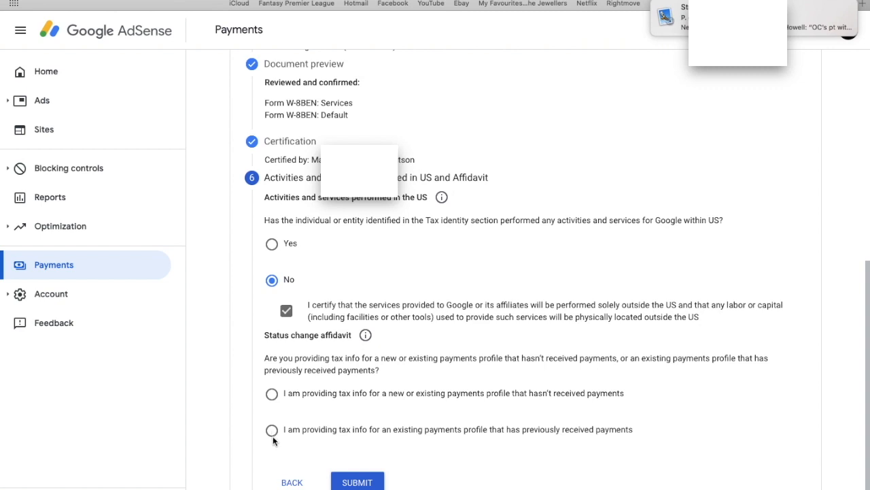
mouse_move(272, 431)
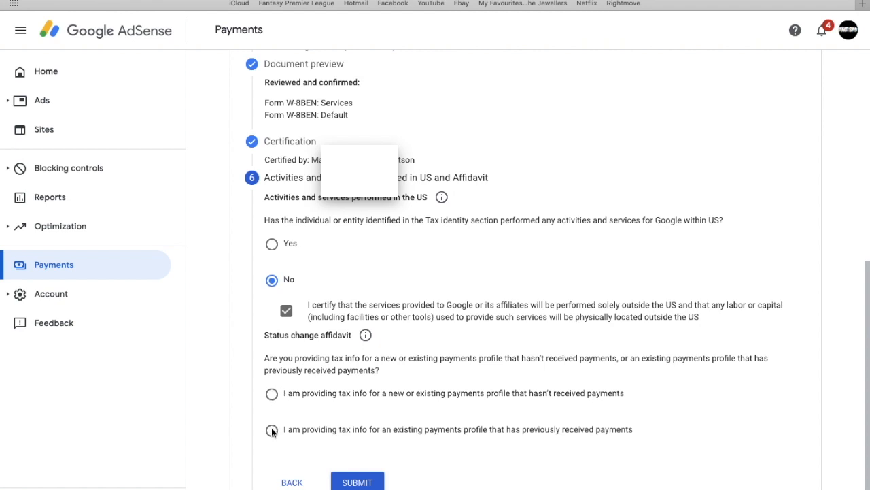
mouse_move(272, 430)
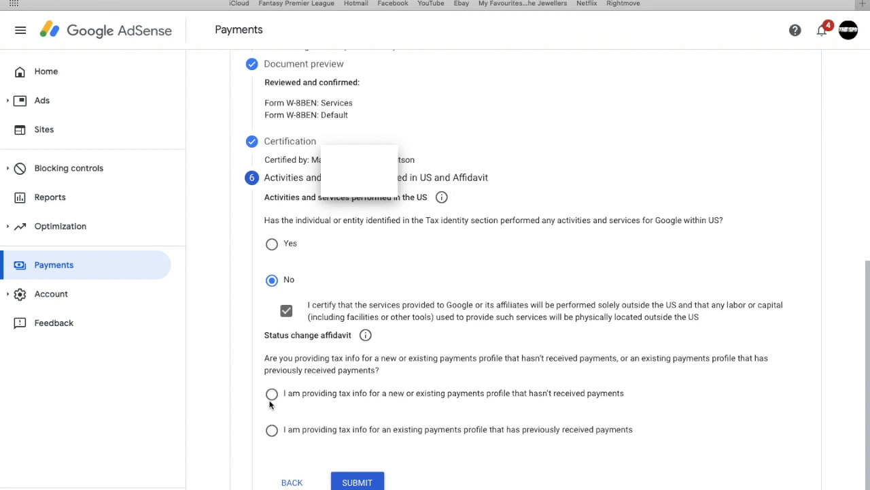
Mark the profile as previously paid and affirm tax information unchanged since 2020.
left_click(271, 393)
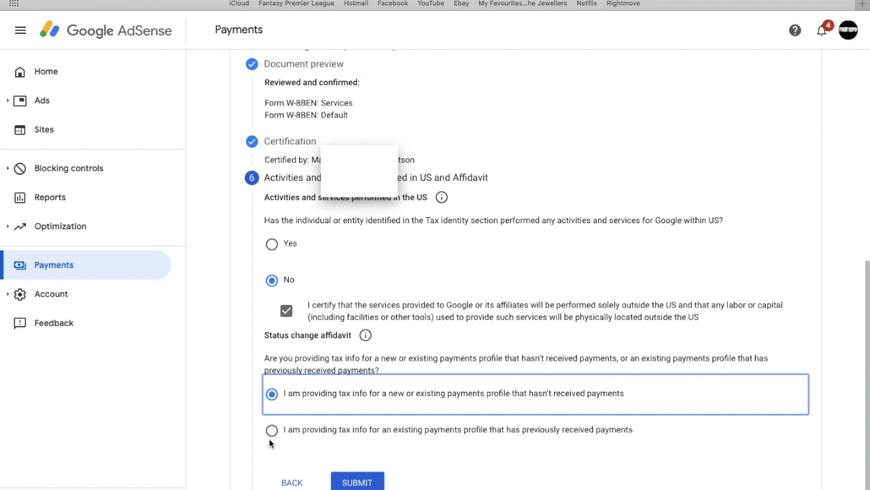
mouse_move(272, 435)
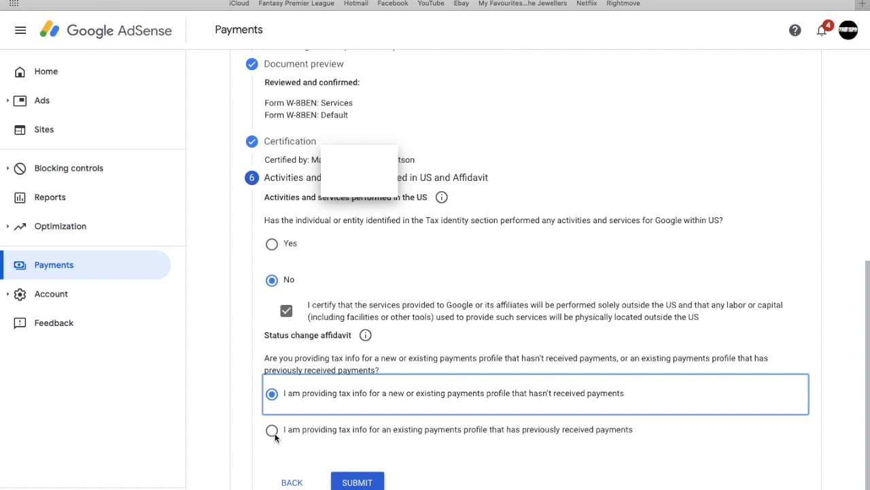
left_click(271, 429)
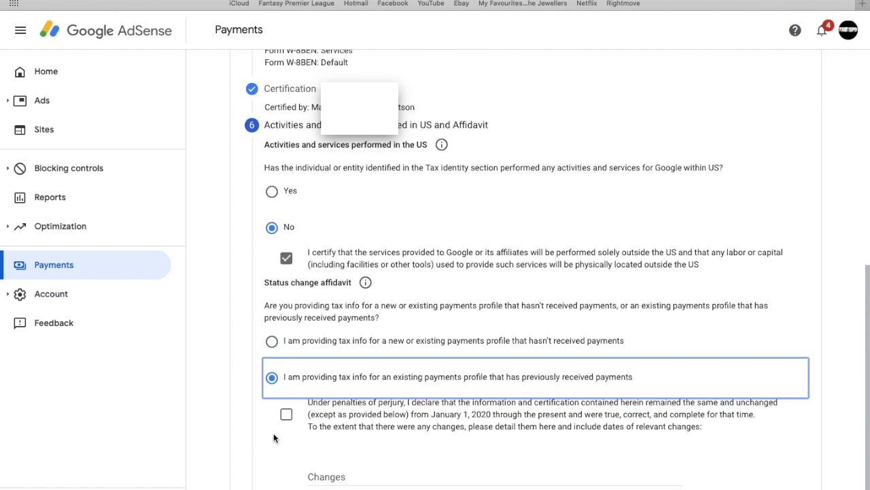
scroll("down", 3)
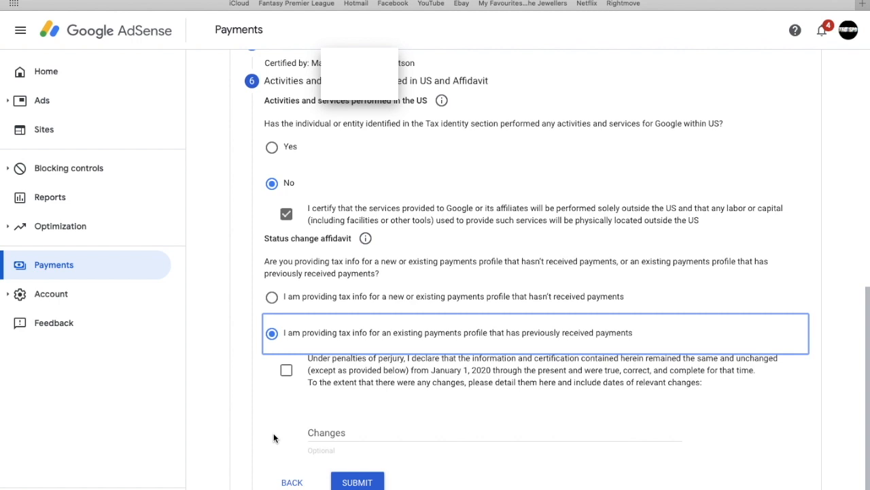
mouse_move(454, 311)
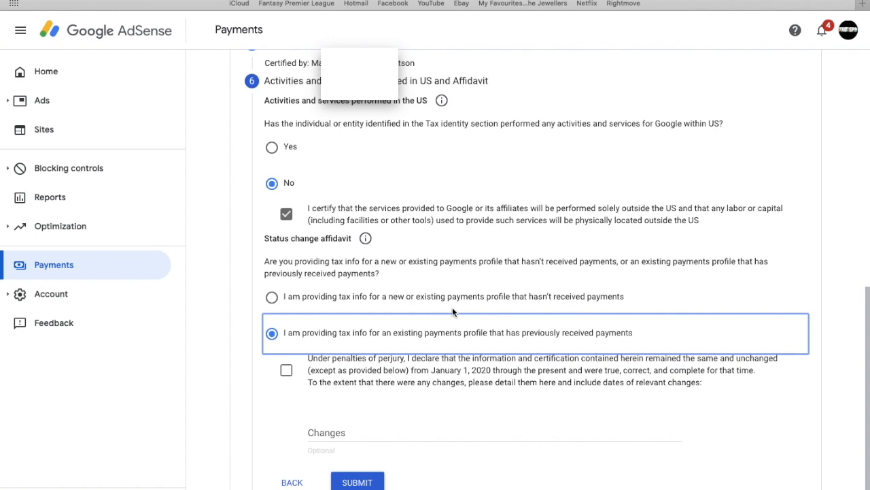
mouse_move(295, 347)
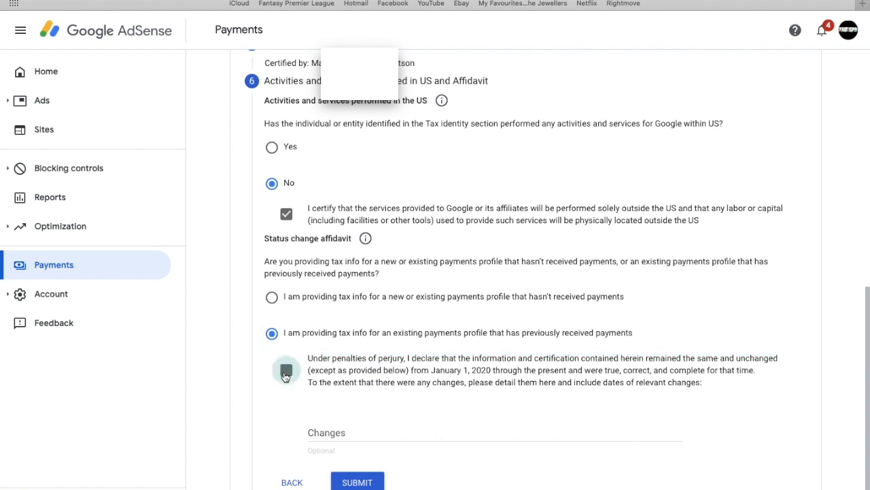
left_click(285, 370)
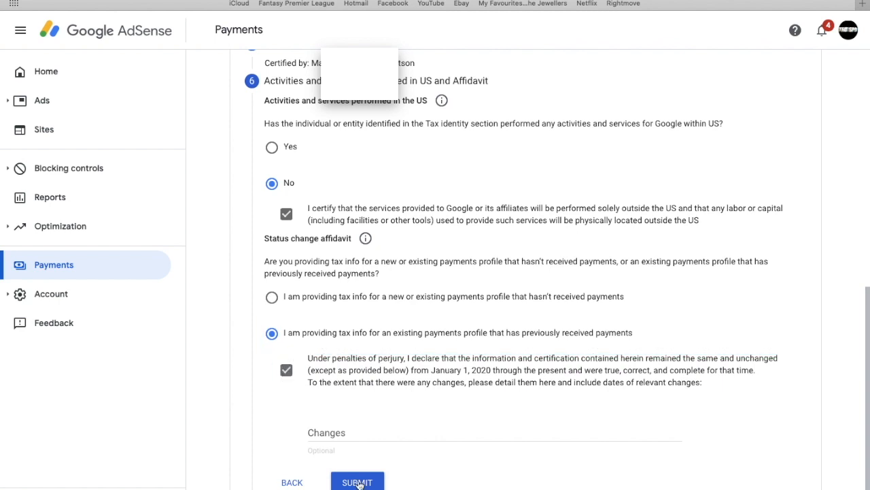
Submit the completed W-8BEN, reaching Manage tax info with the approved form.
left_click(357, 482)
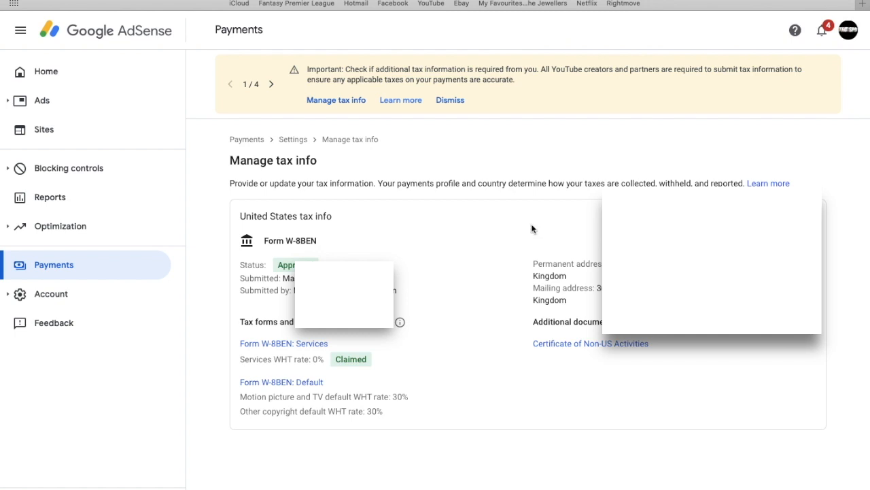
mouse_move(347, 114)
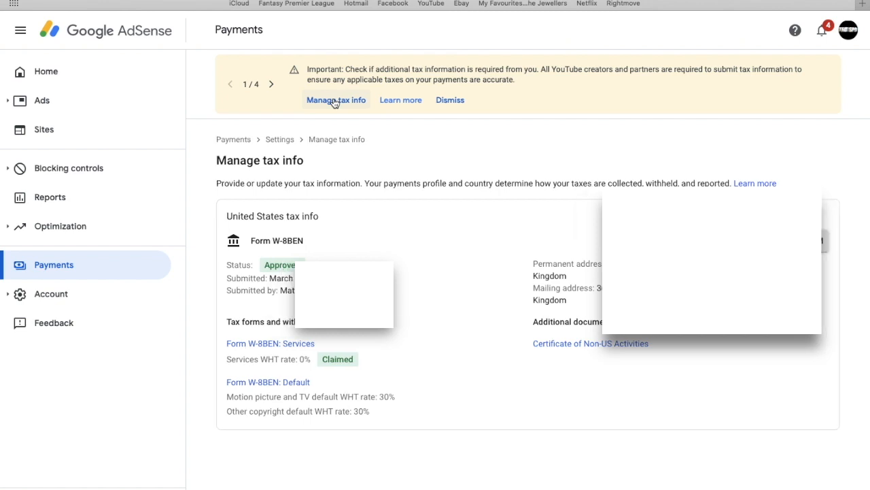
mouse_move(353, 115)
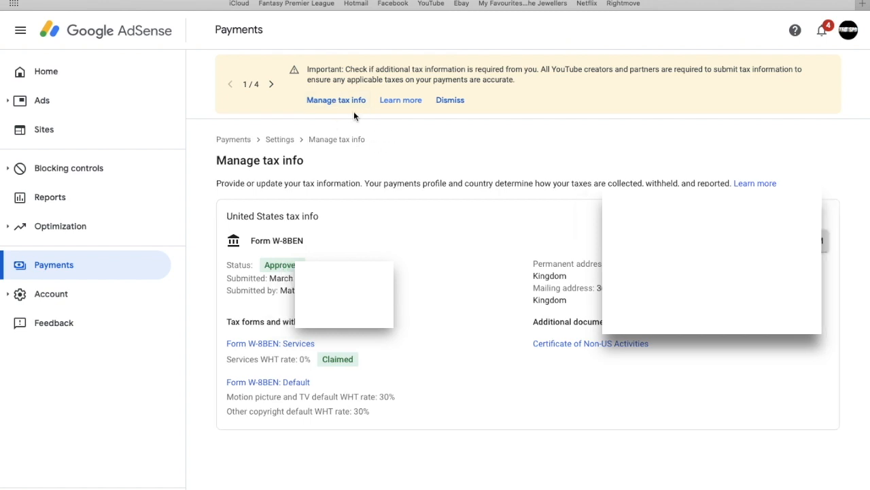